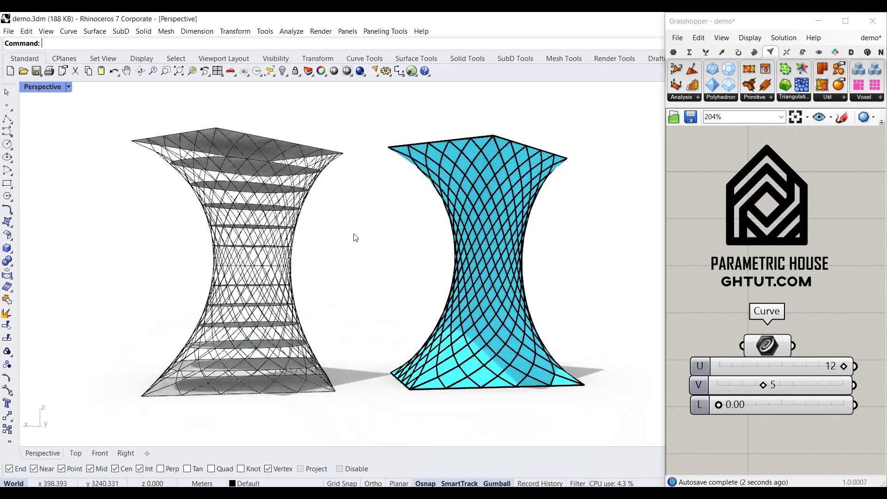
Drag the demo tower's V slider from 5 to 33 and watch the Rhino tower reshape.
right_click(496, 484)
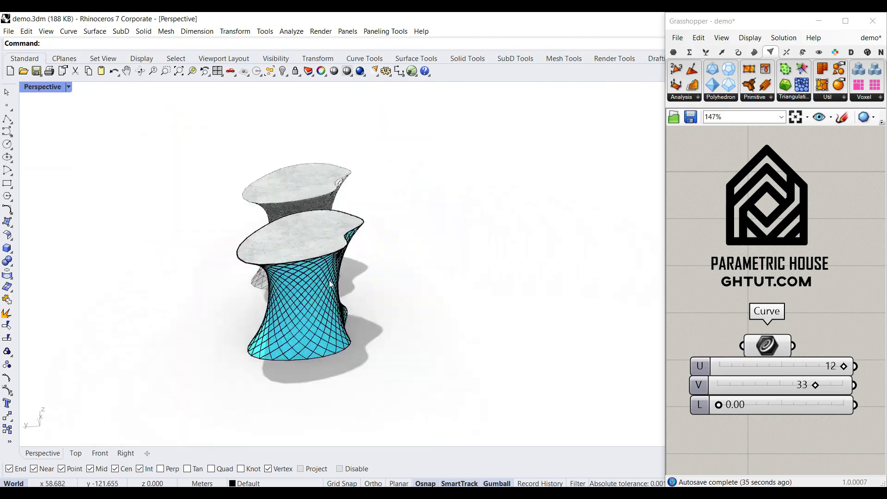
scroll(up, 3)
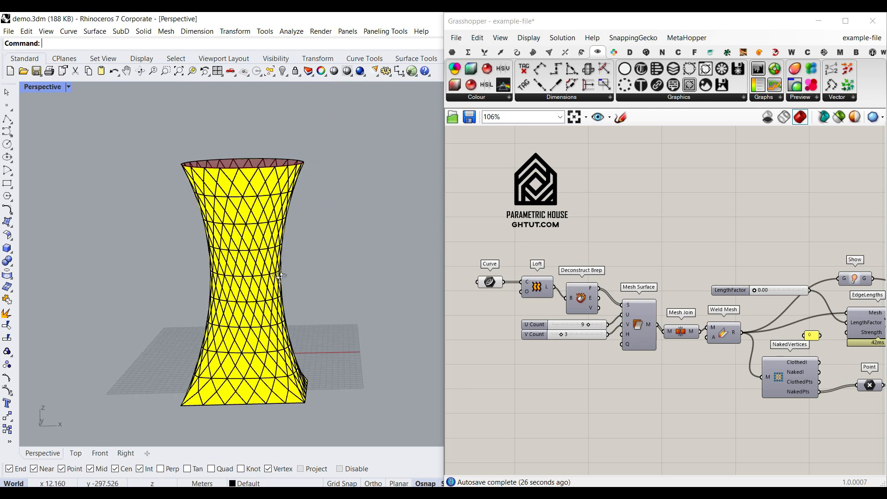
Open the finished example definition and zoom around its ZombieSolver and Diagonalize components.
right_click(488, 282)
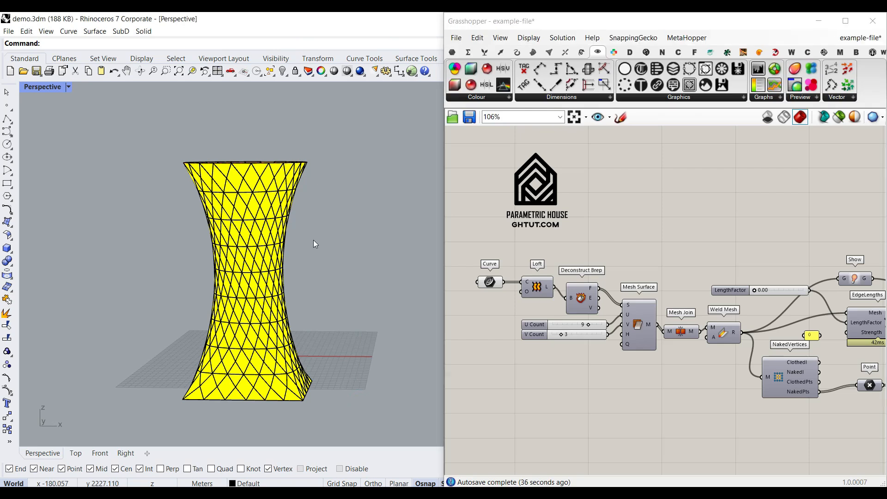
click(244, 159)
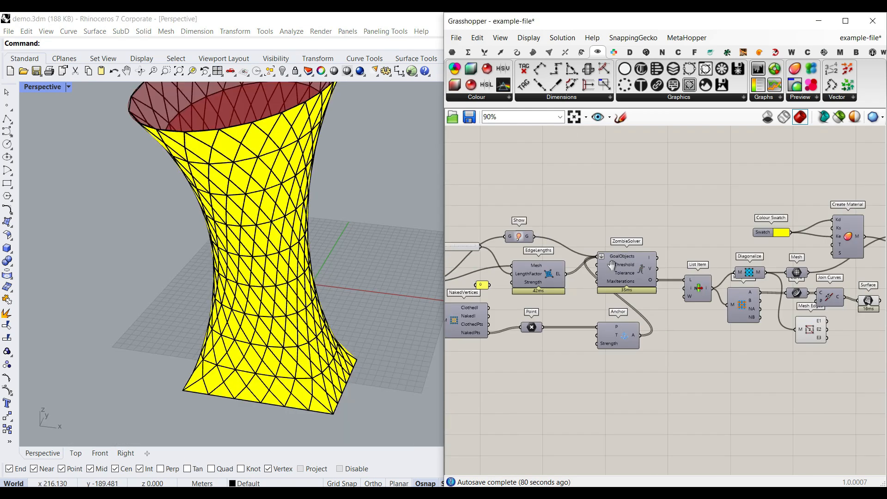
scroll(up, 3)
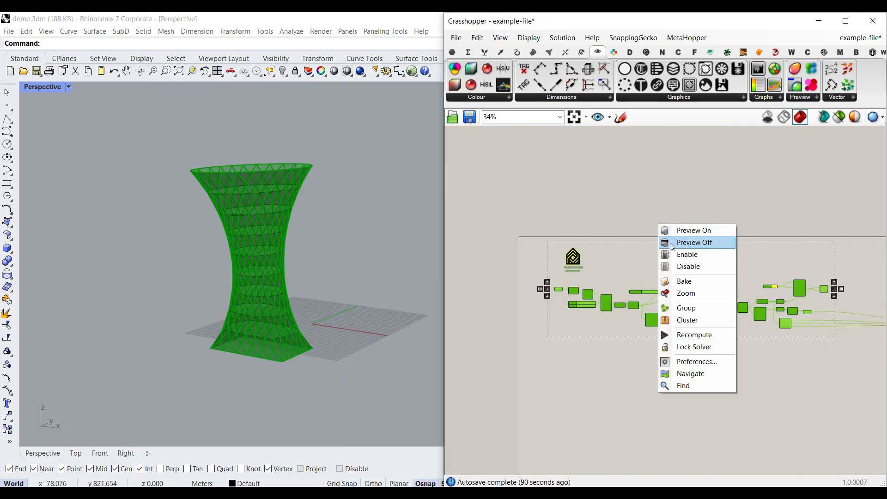
Turn all previews off, preview only the Loft, and inspect the O input's loft options.
click(695, 242)
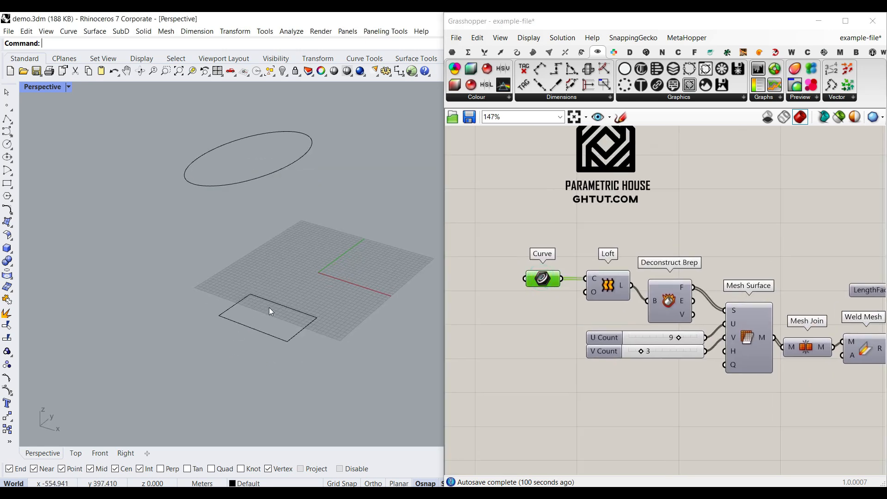
right_click(607, 284)
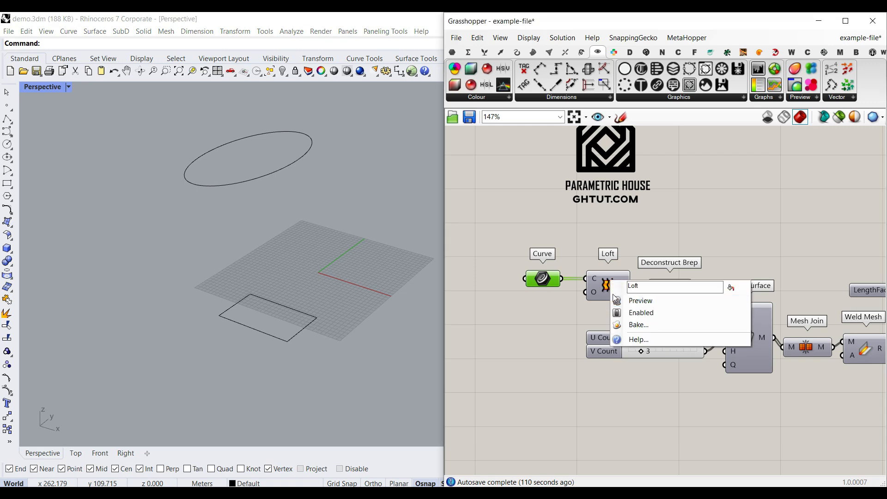
click(640, 300)
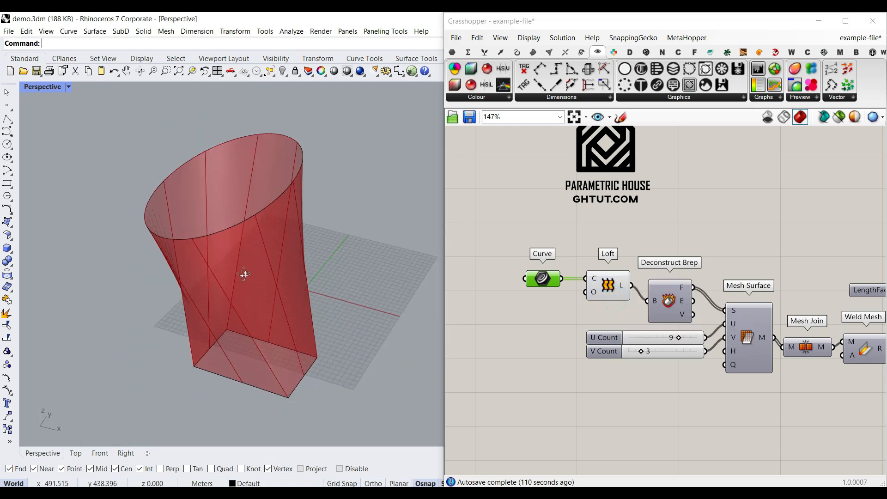
right_click(620, 285)
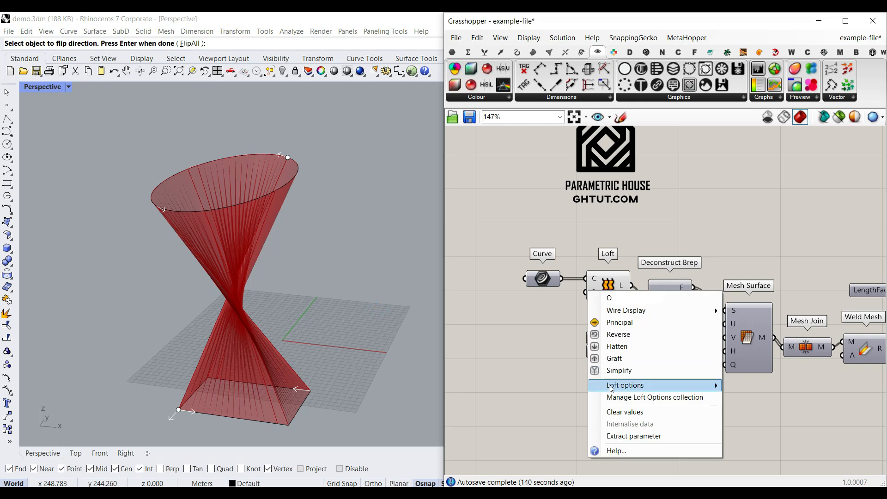
click(625, 385)
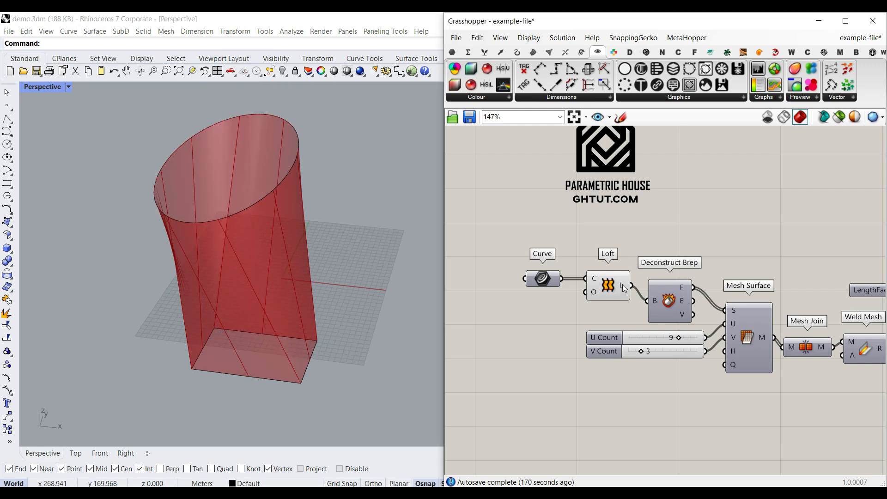
Hide the Loft surface preview so only its mesh shows, with U Count at 10.
click(651, 410)
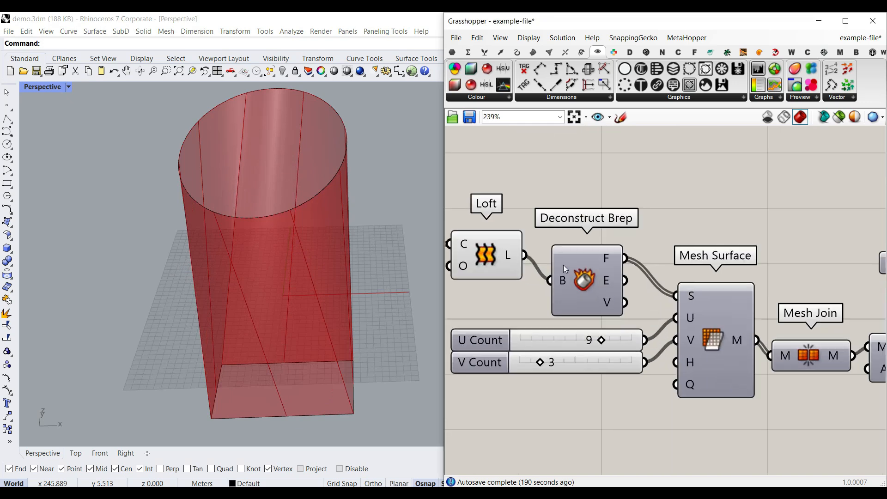
mouse_move(605, 259)
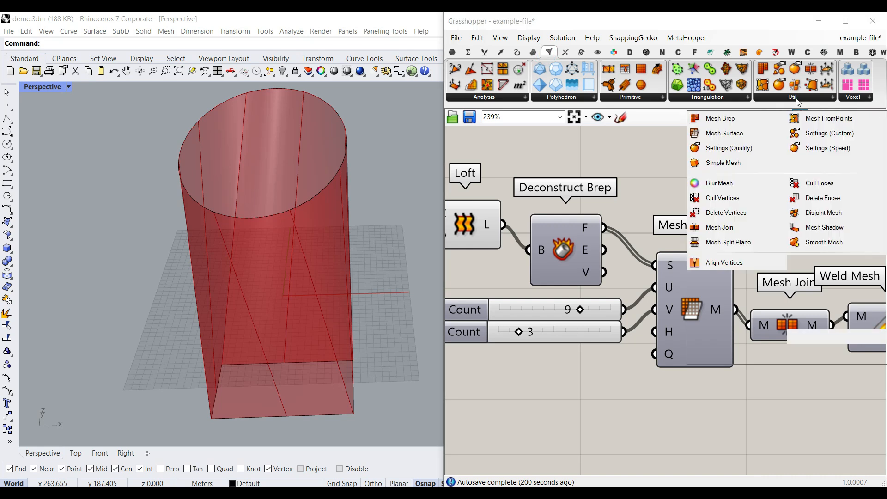
click(723, 133)
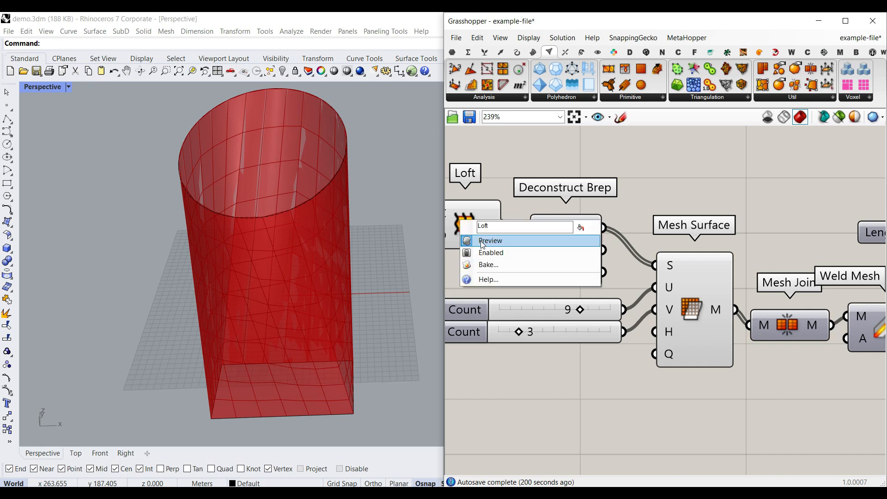
click(490, 240)
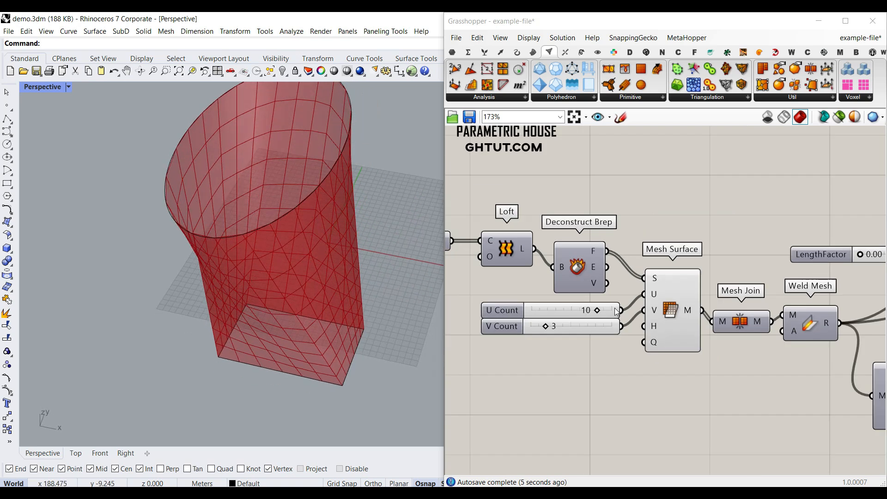
mouse_move(529, 96)
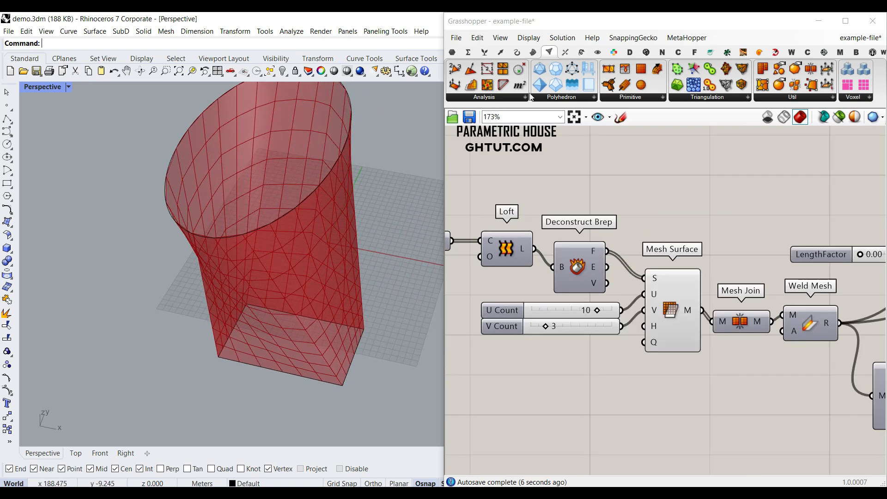
Add a Surface Dimensions component and a Sort List to order the measurements.
click(484, 97)
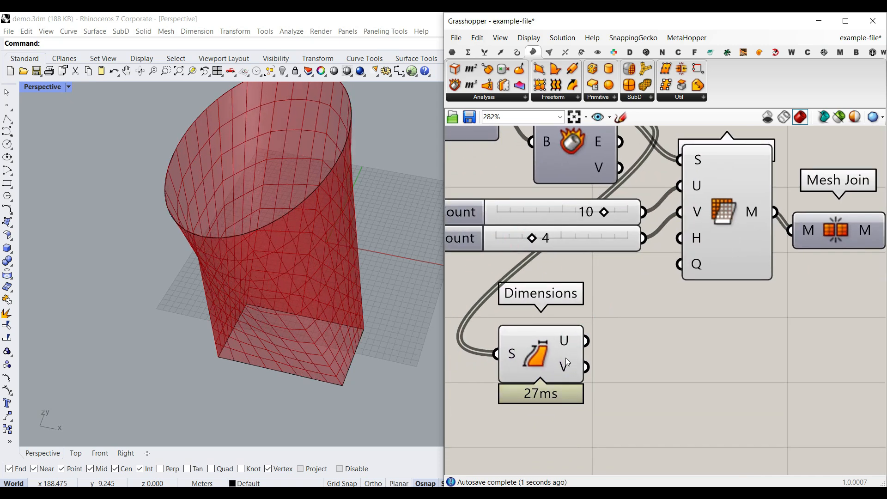
scroll(down, 3)
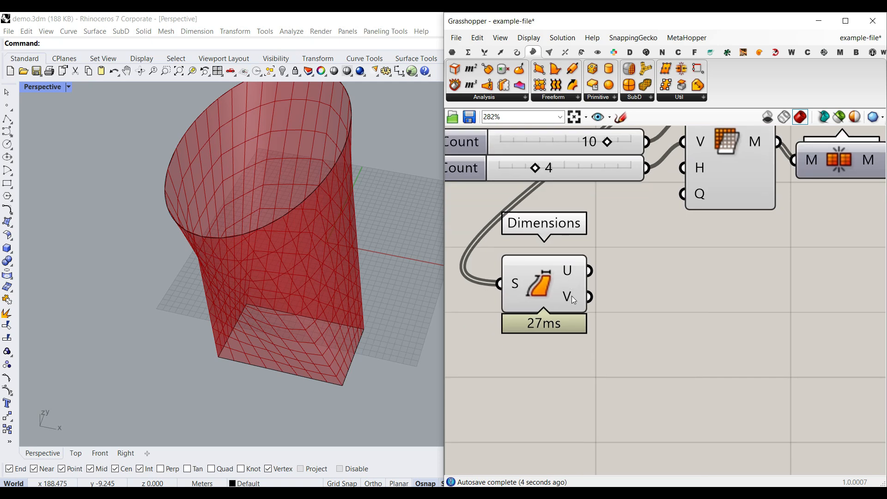
mouse_move(568, 299)
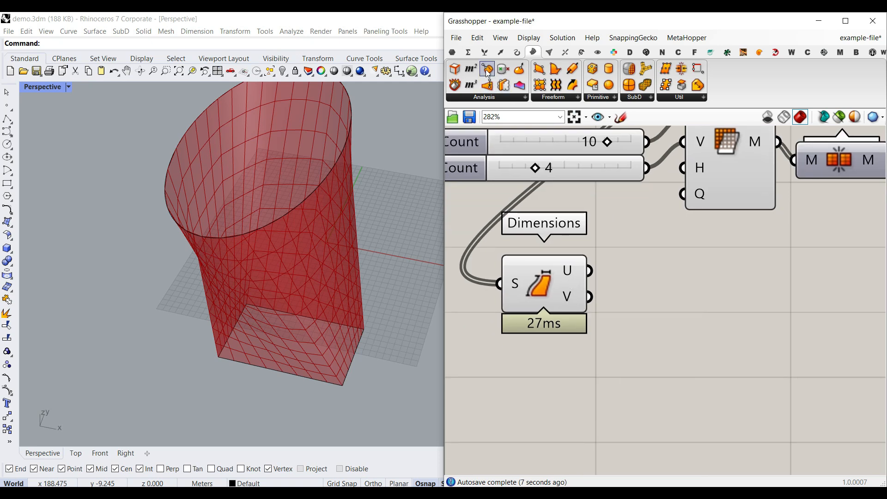
double_click(671, 368)
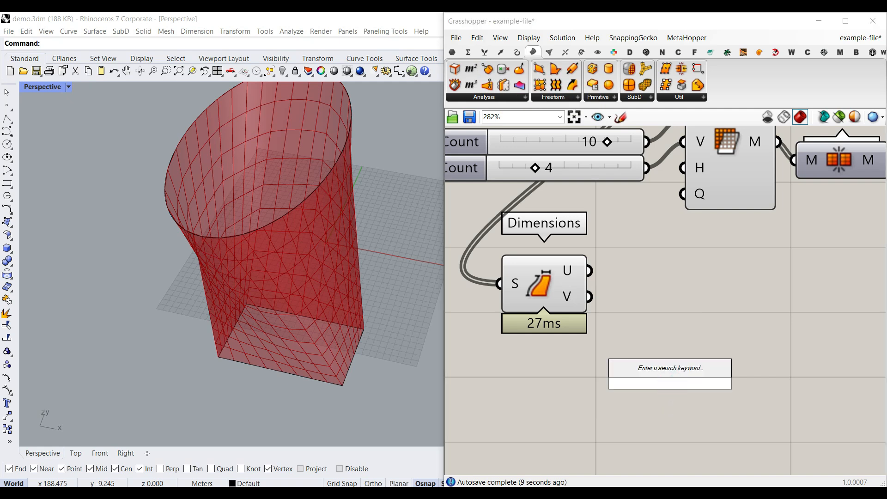
click(671, 369)
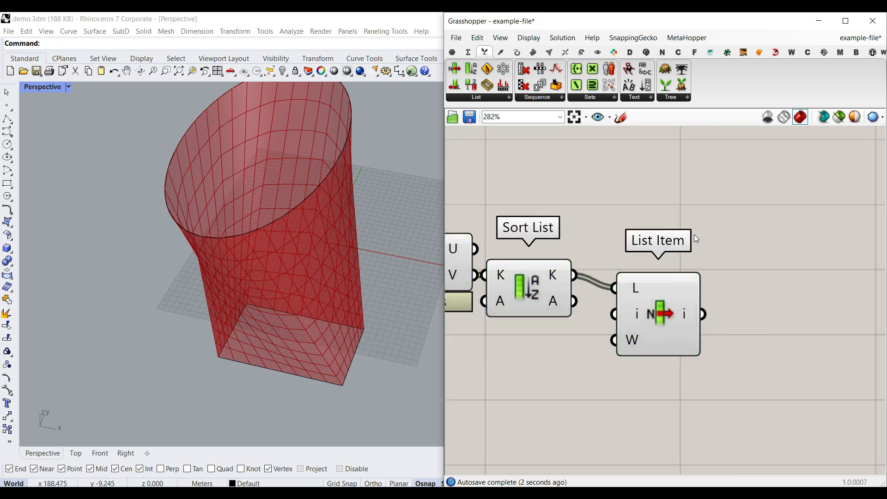
Add List Item, Division components and a number slider set to 1 as divisor.
click(468, 52)
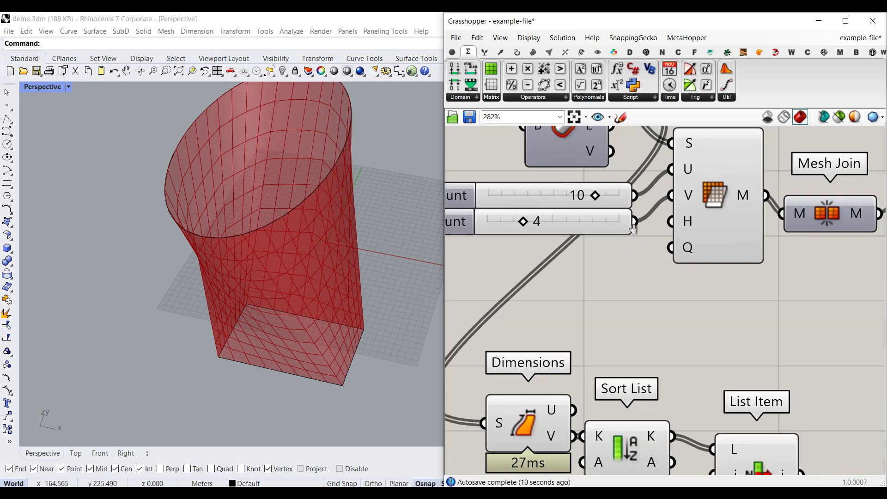
scroll(down, 3)
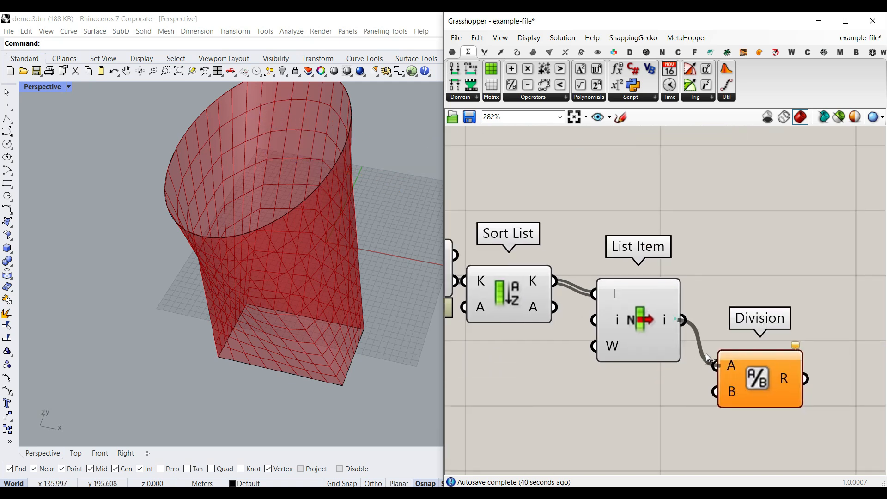
double_click(565, 391)
text(1)
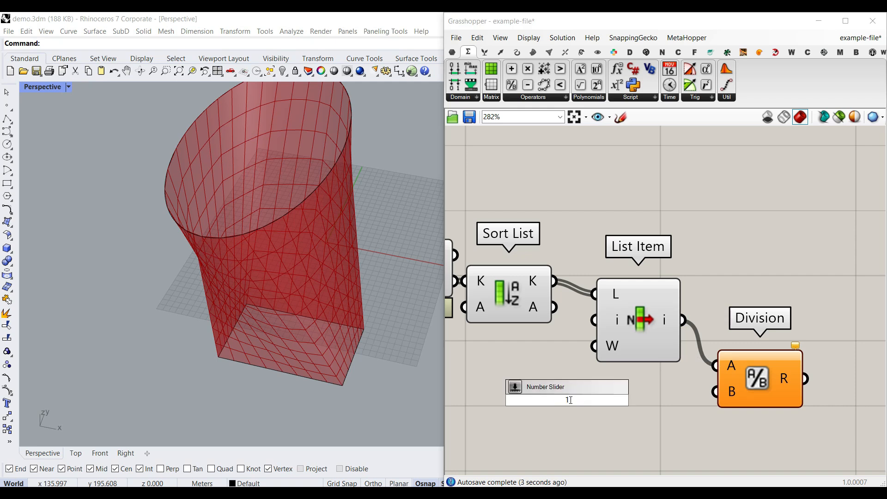
text(.)
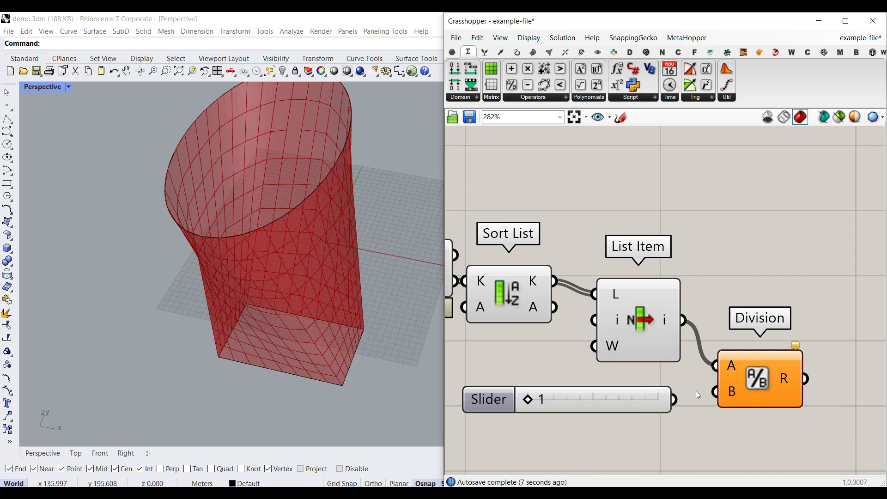
scroll(down, 3)
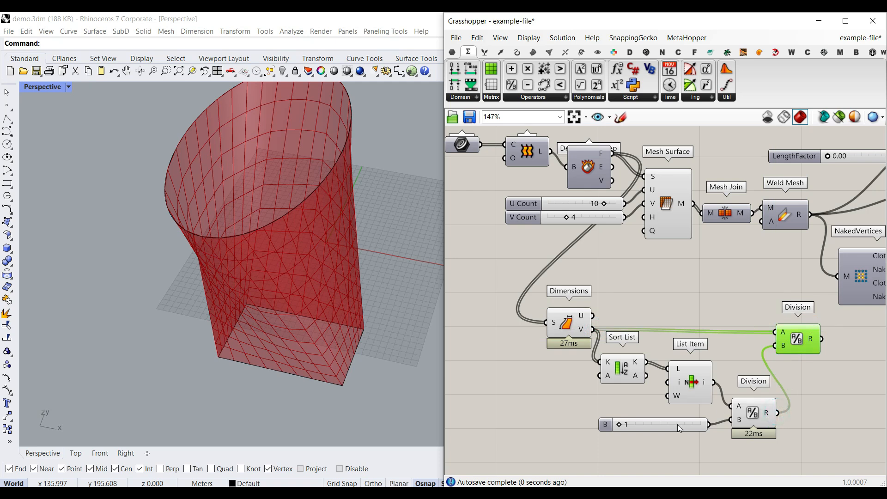
mouse_move(812, 339)
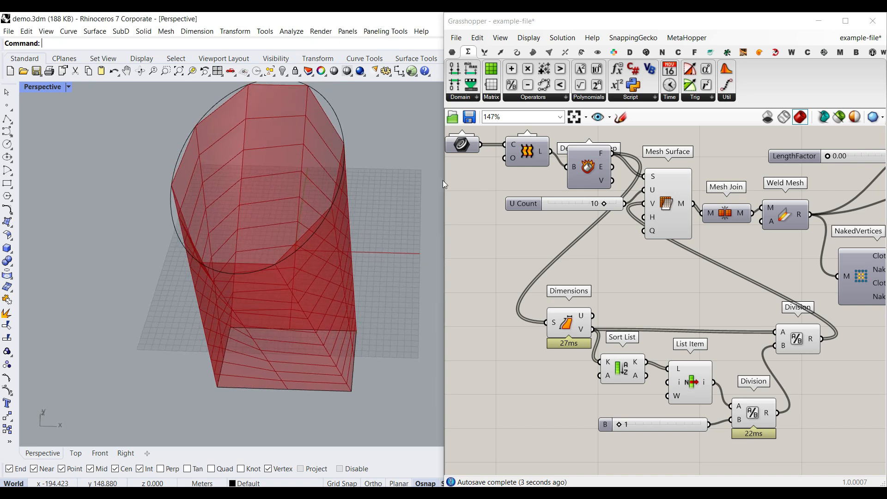
Bake Deconstruct Brep's faces into Rhino and set the division slider to 4.
right_click(600, 167)
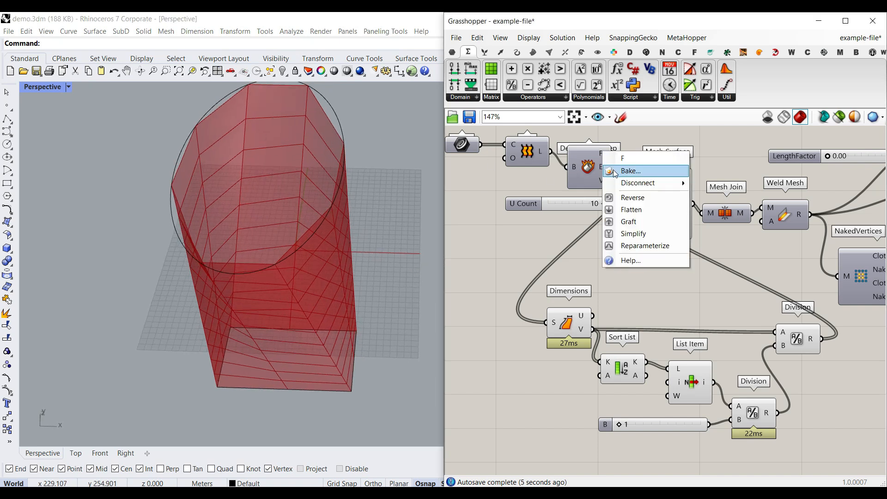
click(631, 172)
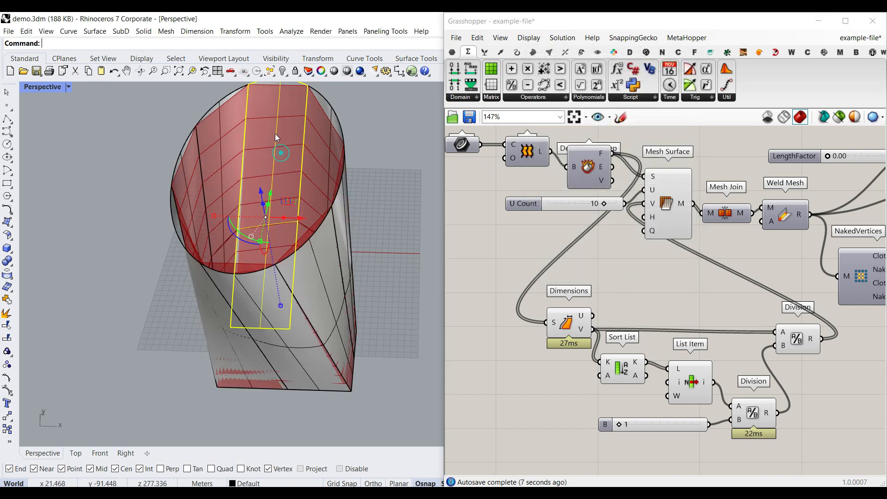
mouse_move(237, 158)
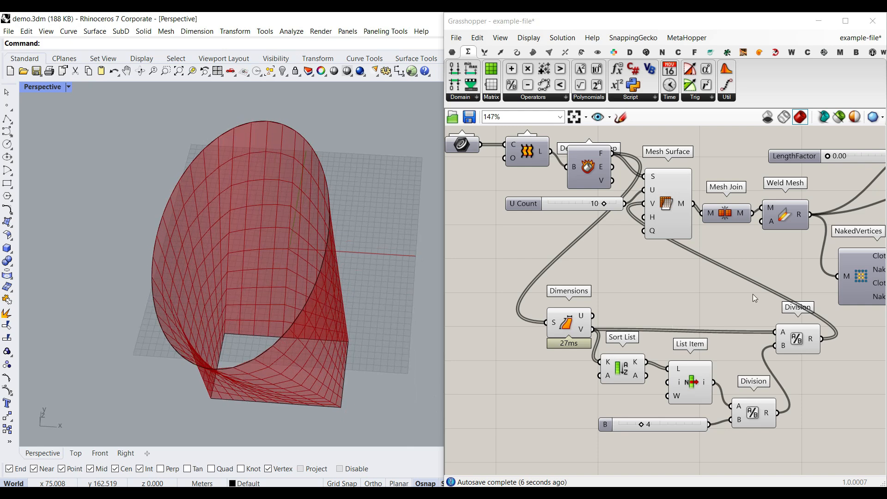
scroll(down, 3)
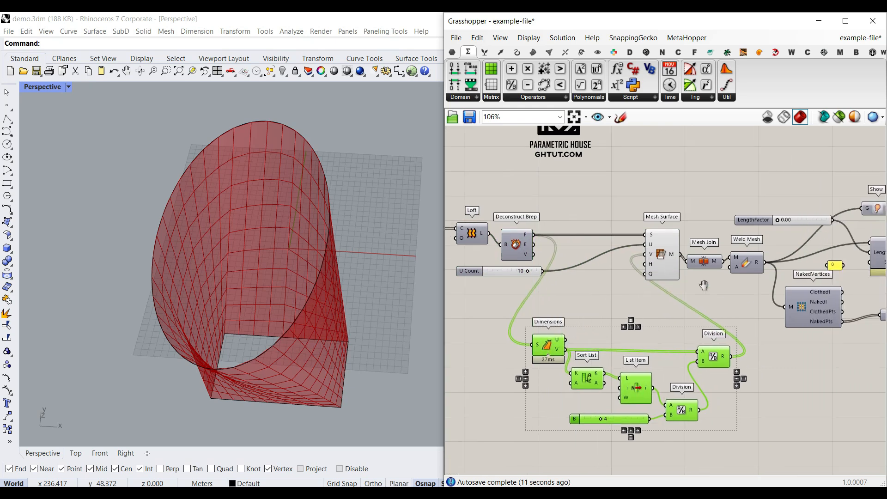
right_click(662, 254)
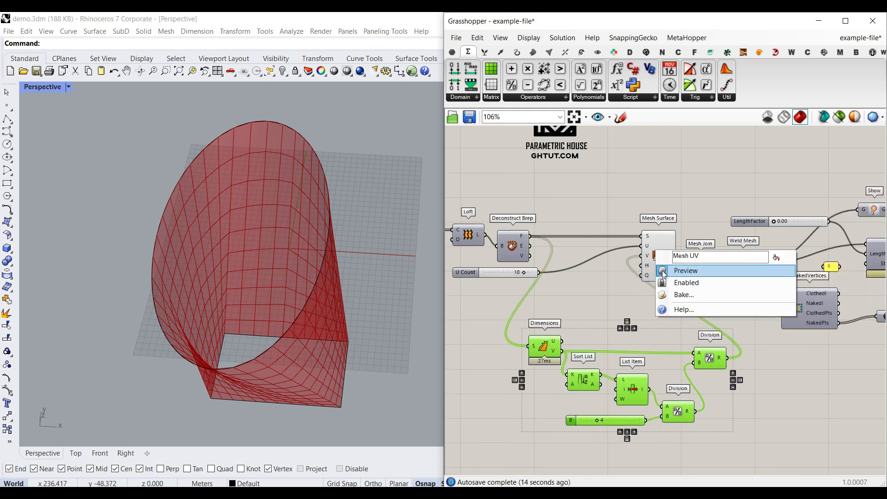
Hide the Mesh Surface preview and bake Weld Mesh's result with default attributes.
click(686, 270)
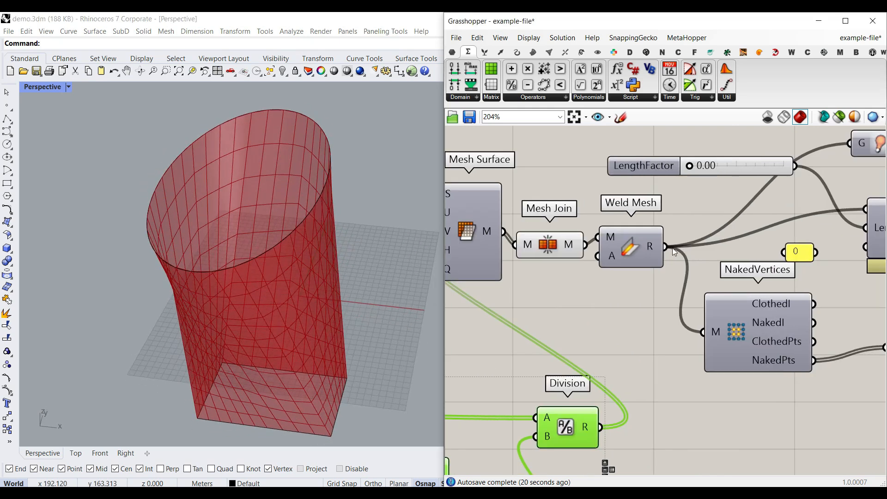
mouse_move(569, 244)
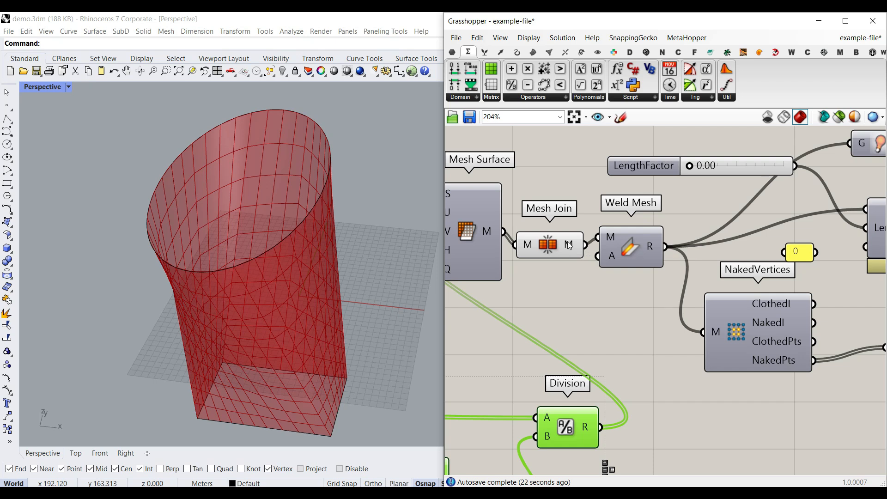
mouse_move(571, 247)
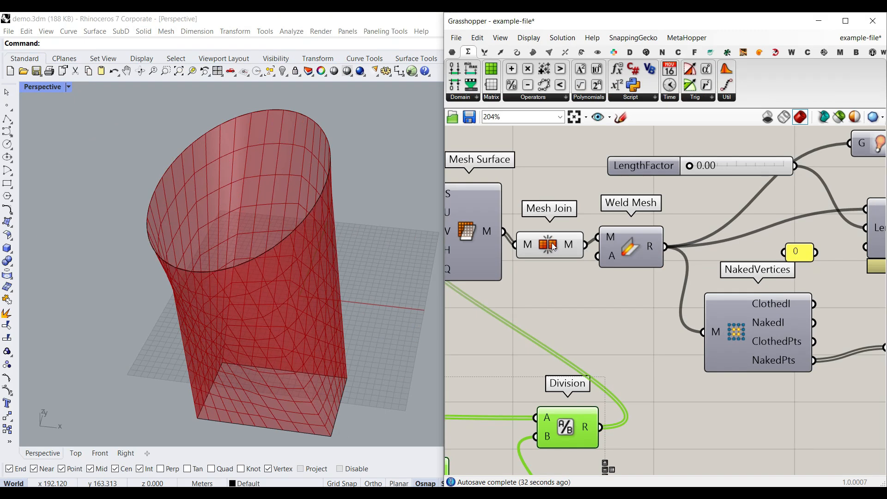
right_click(648, 247)
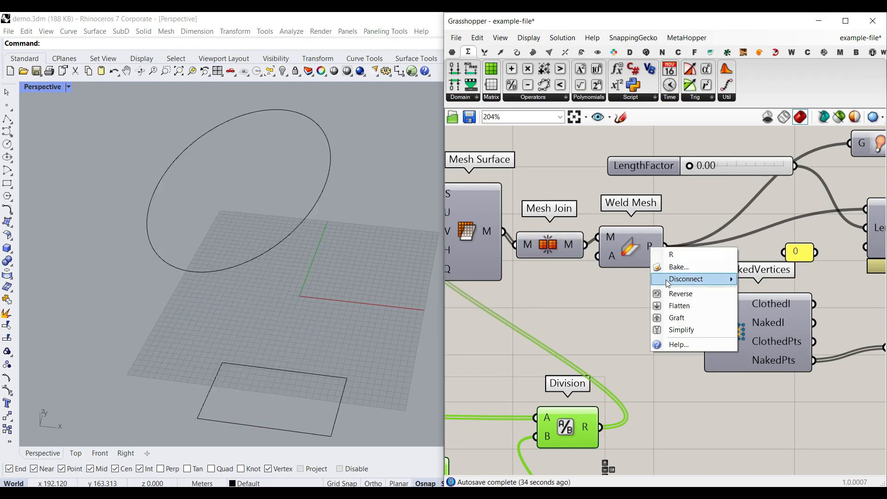
click(679, 267)
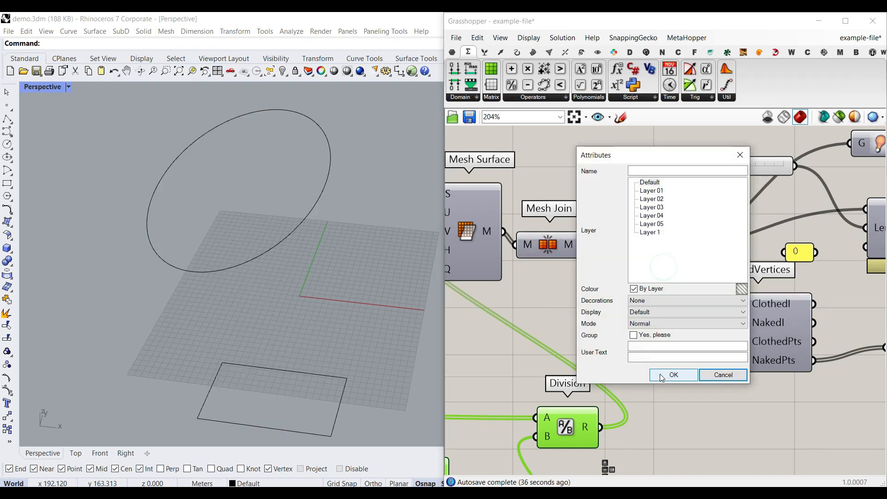
click(673, 375)
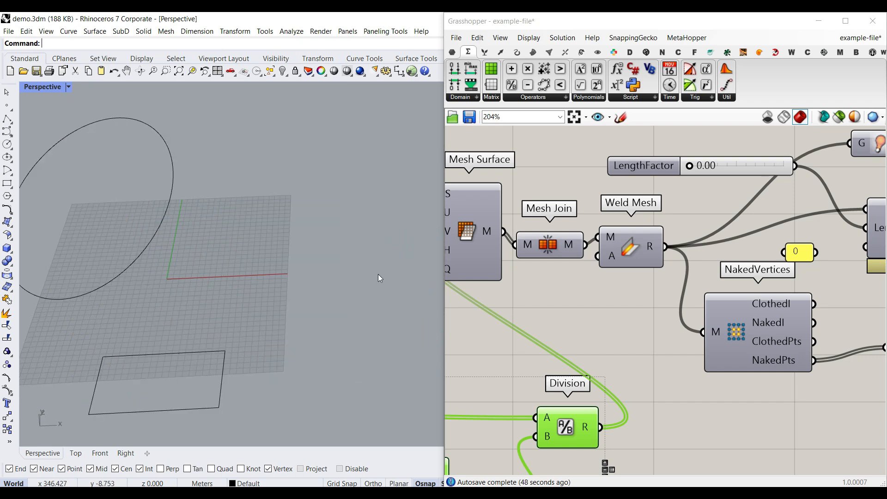
click(650, 247)
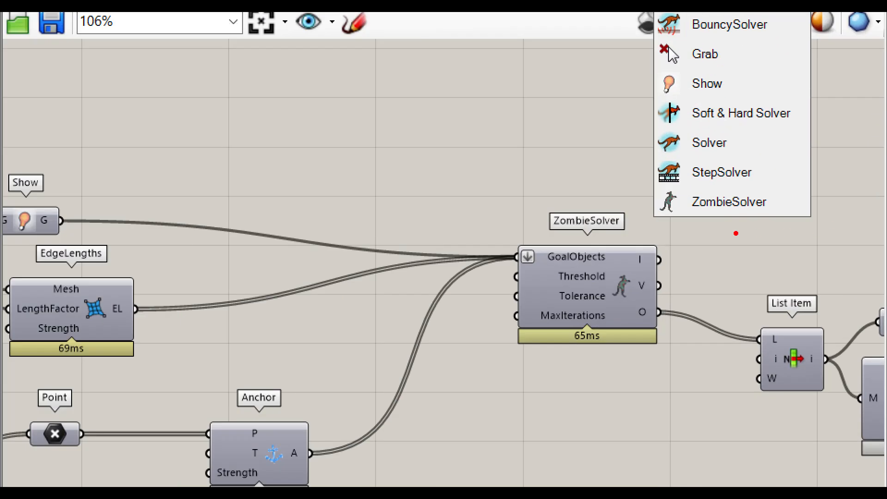
mouse_move(730, 201)
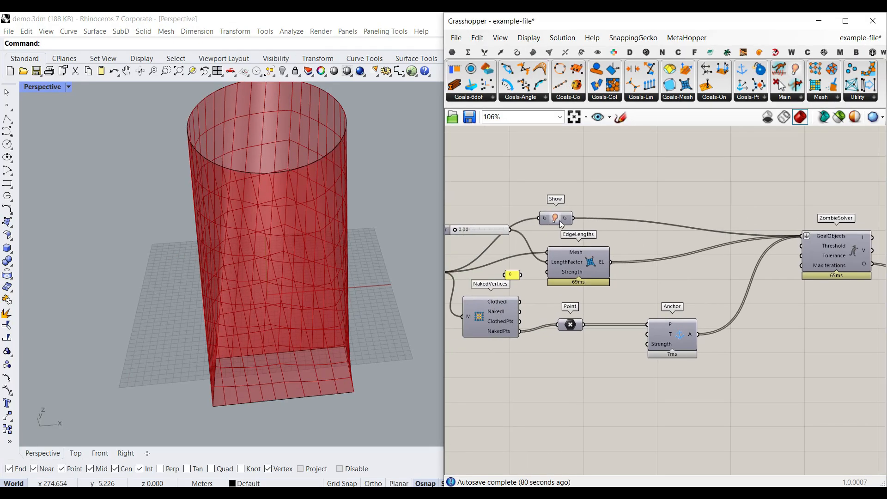
Zoom the canvas to inspect the Show, EdgeLengths, Anchor and ZombieSolver components.
scroll(up, 3)
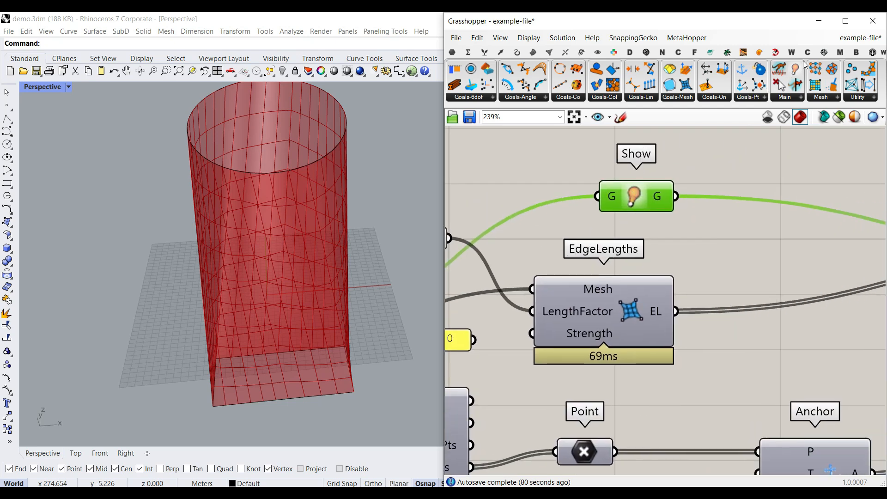
scroll(down, 3)
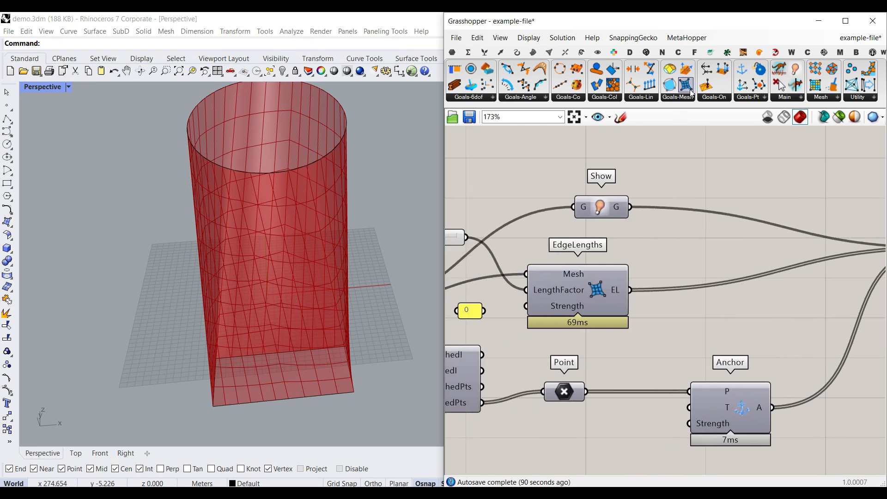
scroll(down, 3)
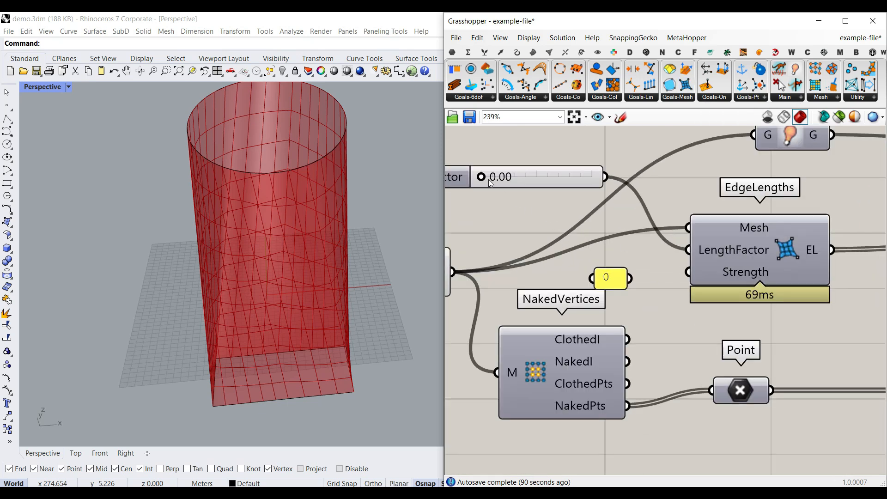
mouse_move(557, 191)
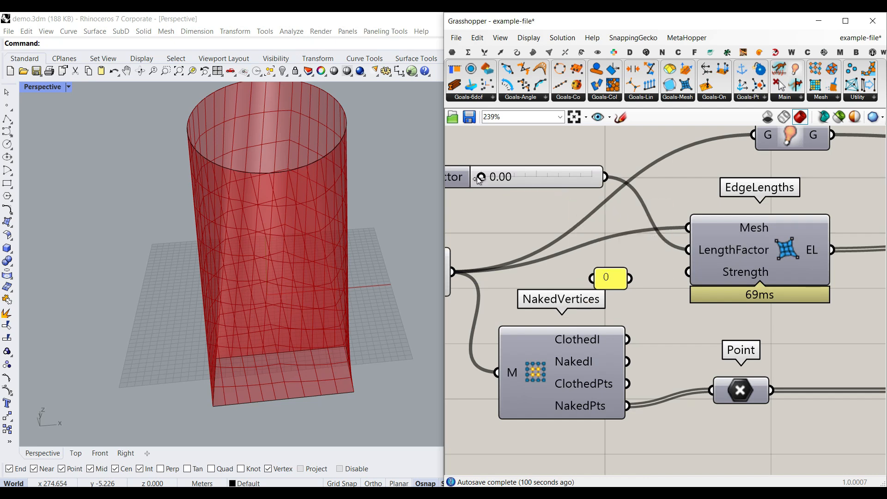
mouse_move(573, 192)
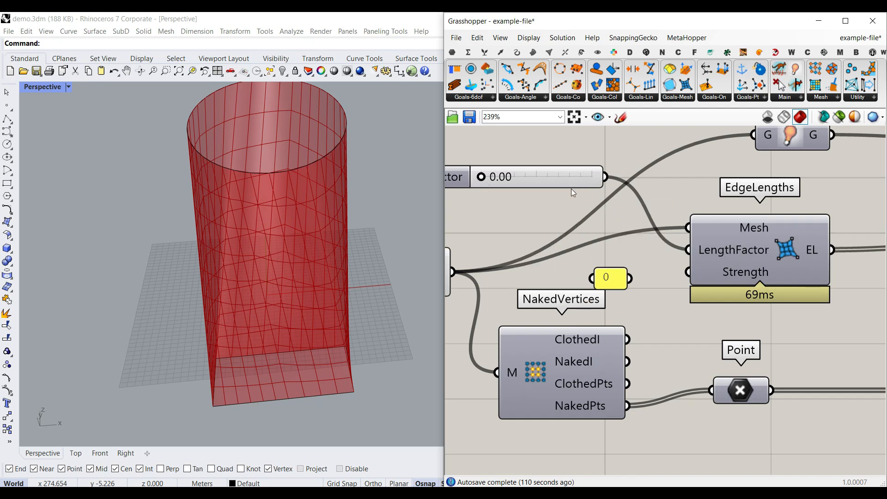
mouse_move(297, 231)
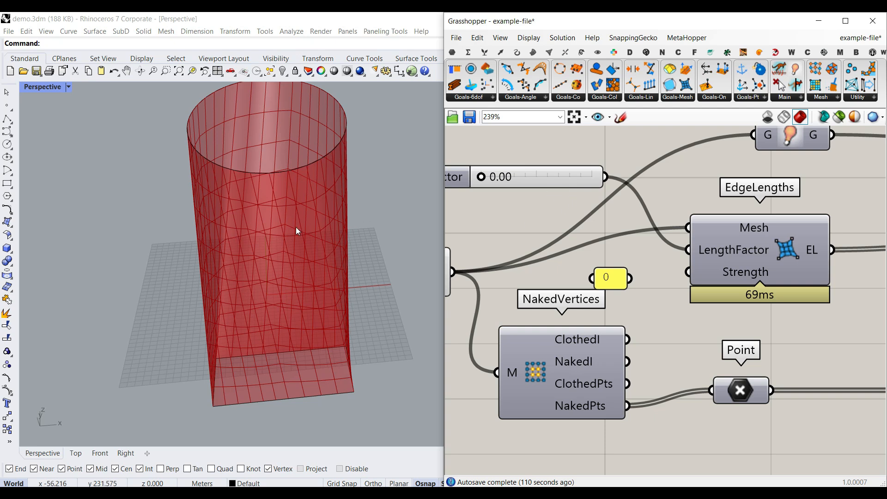
scroll(down, 3)
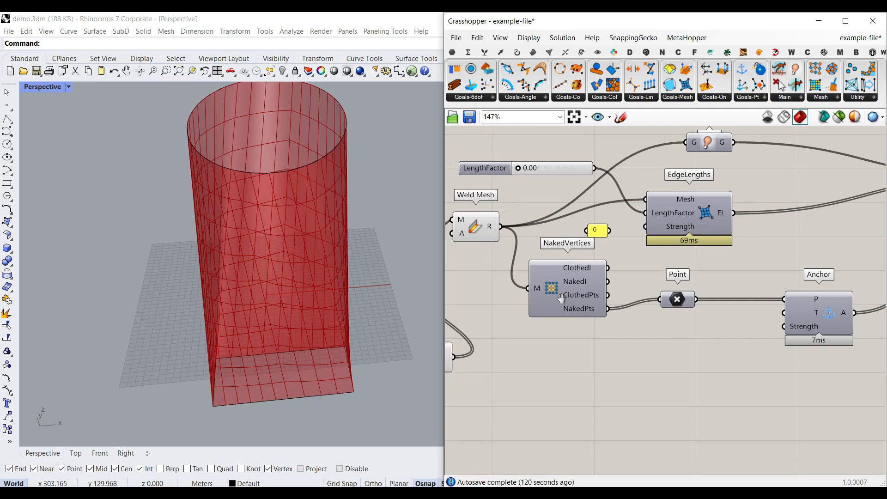
click(824, 87)
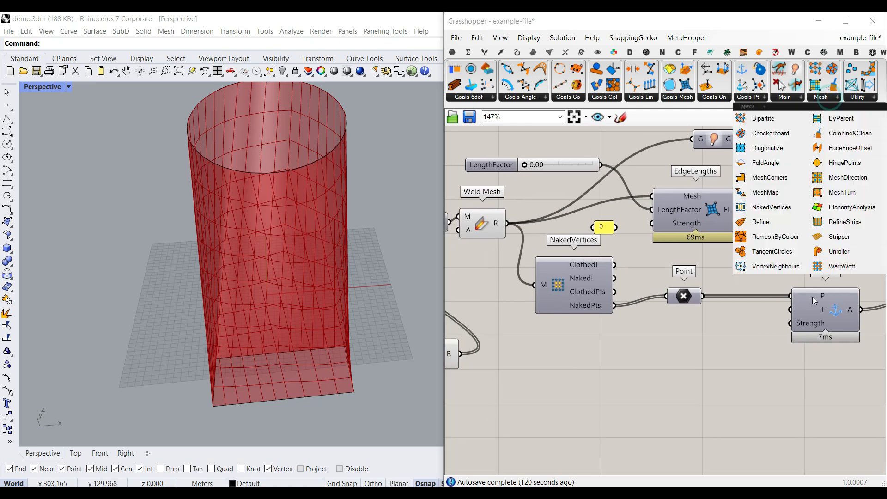
mouse_move(576, 305)
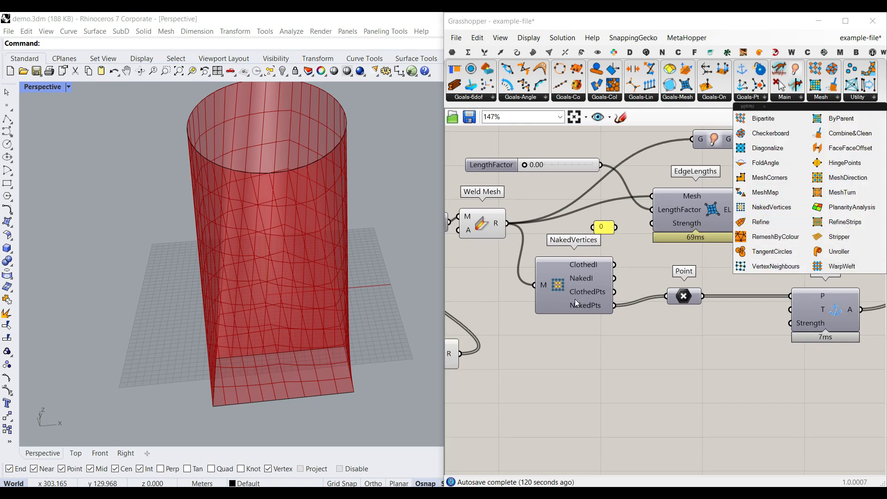
click(648, 308)
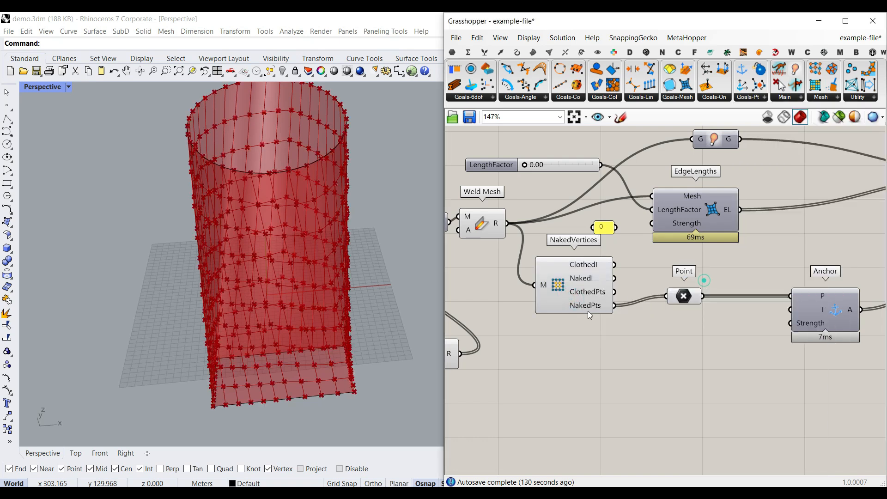
scroll(up, 3)
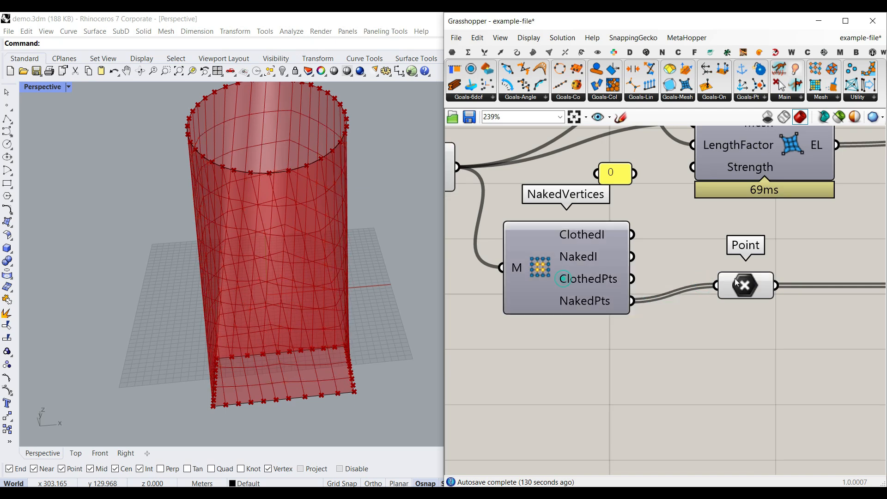
click(745, 285)
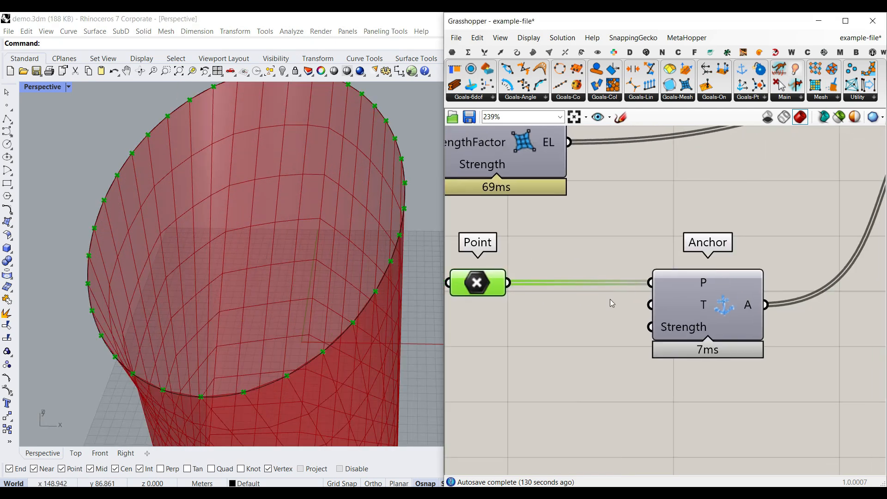
click(580, 338)
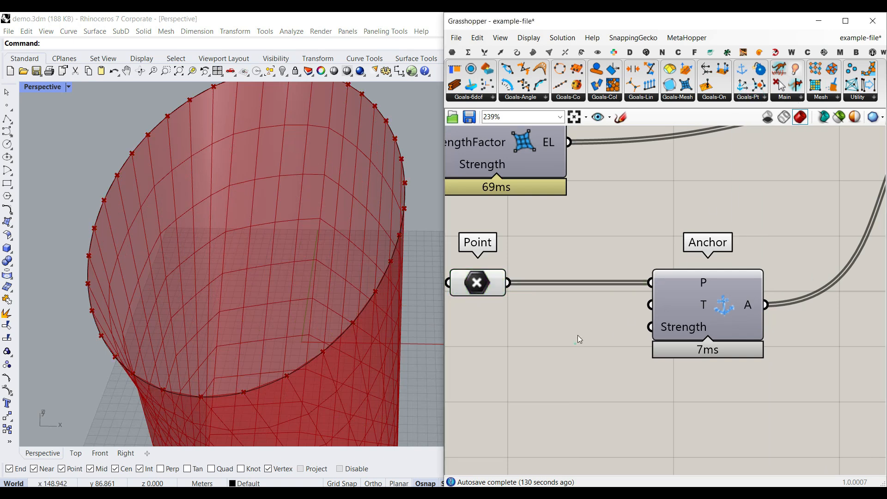
click(477, 282)
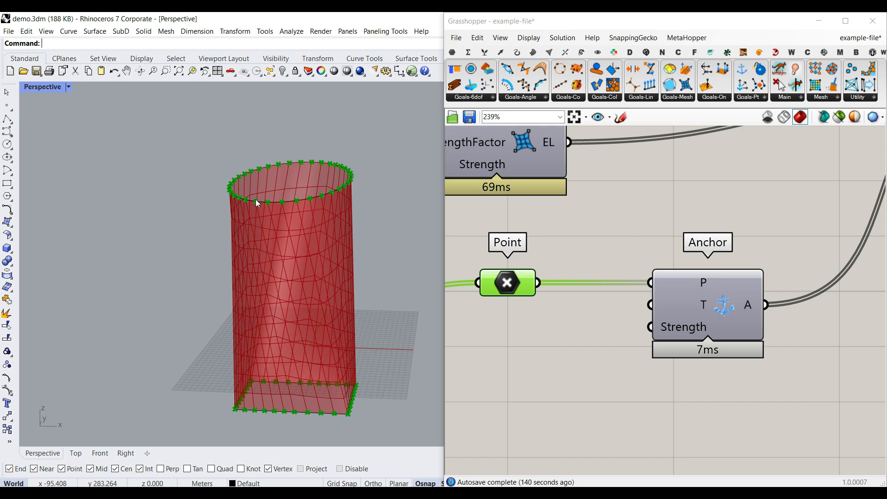
scroll(down, 3)
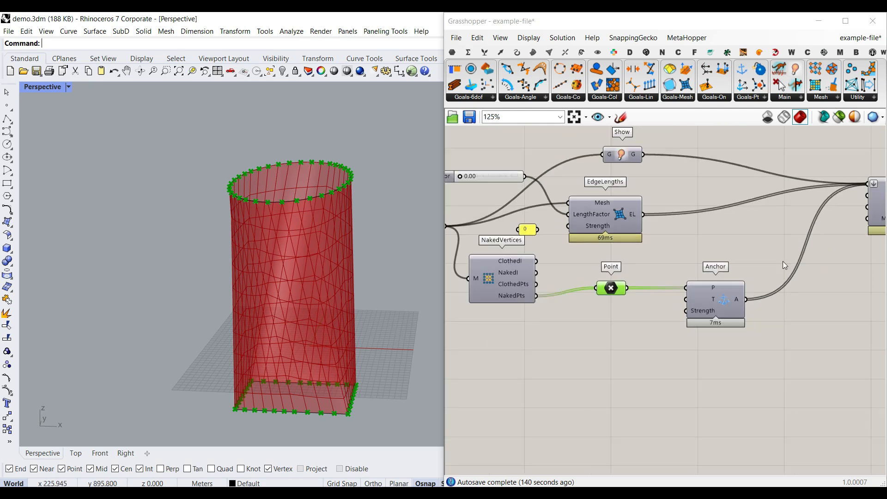
scroll(down, 3)
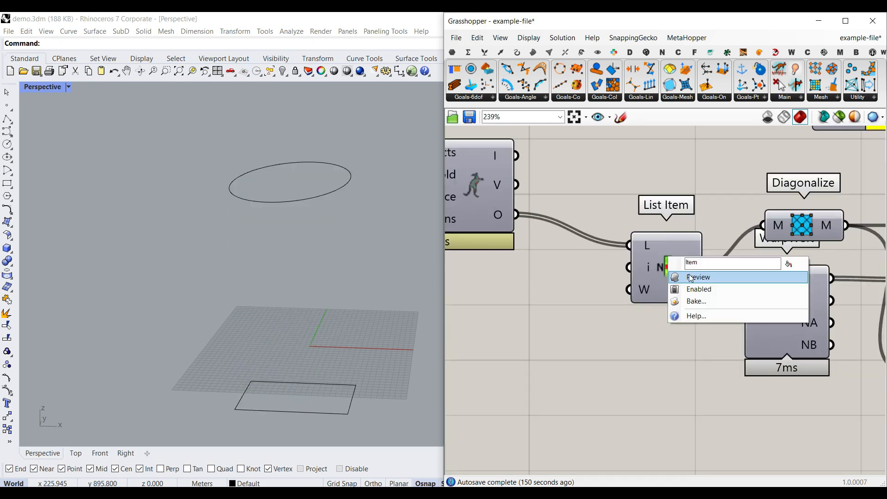
Enable List Item preview to display the solver's relaxed hourglass tower mesh.
click(699, 277)
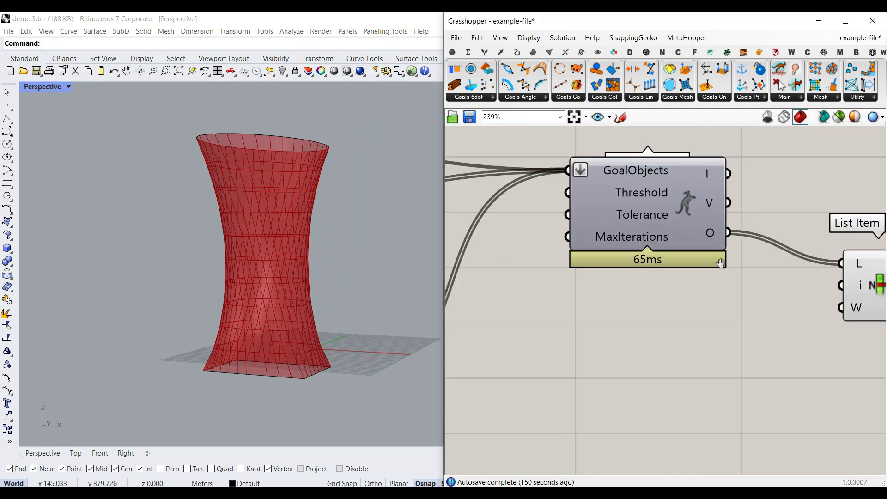
scroll(down, 3)
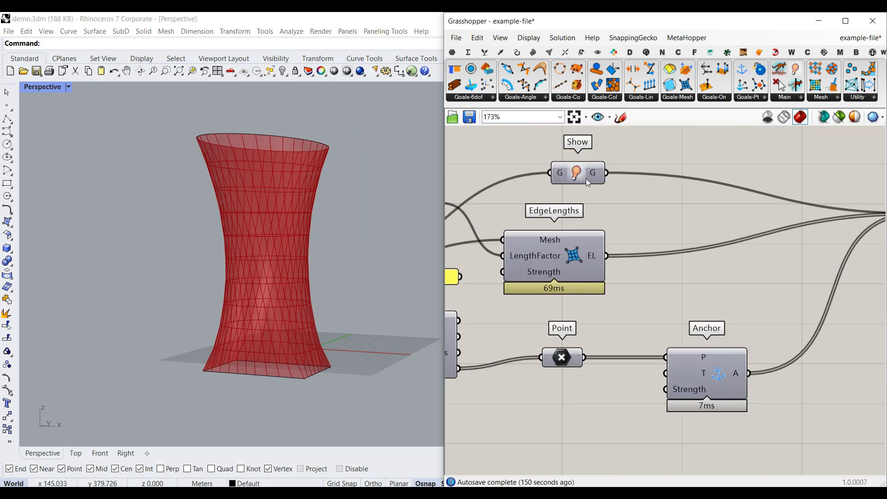
mouse_move(583, 245)
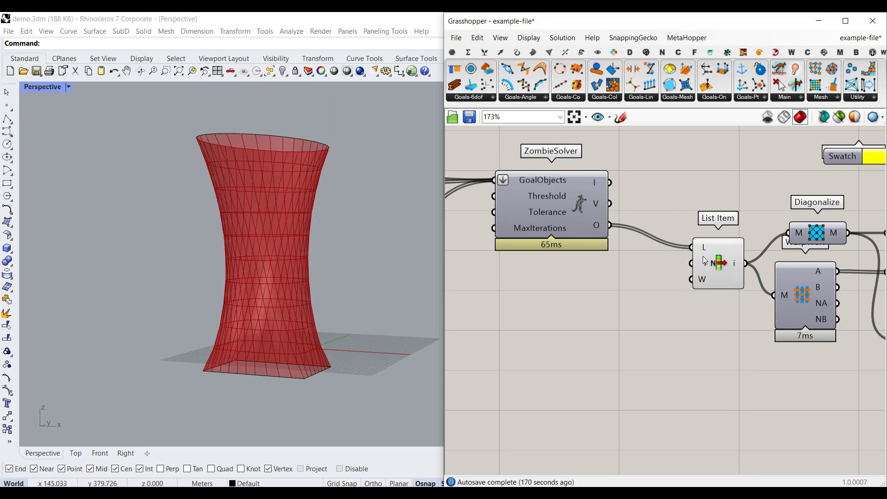
Enable the Diagonalize component's preview to show the diamond-lattice tower mesh.
click(717, 263)
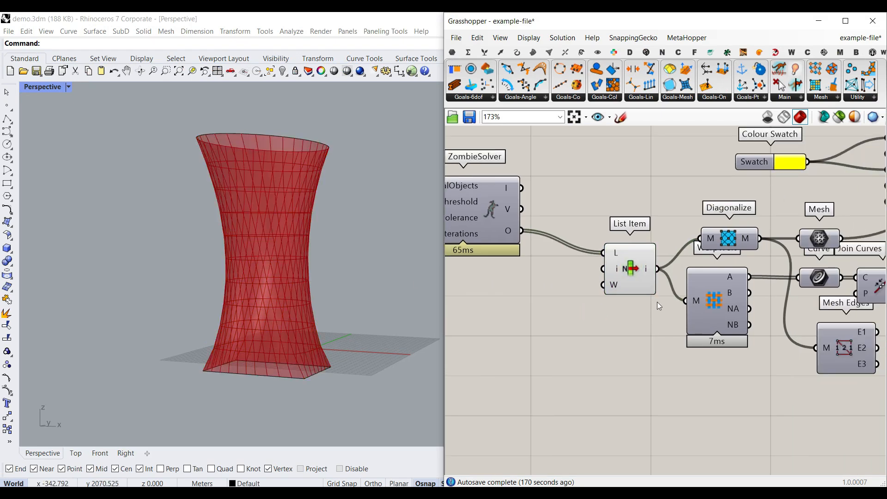
scroll(up, 3)
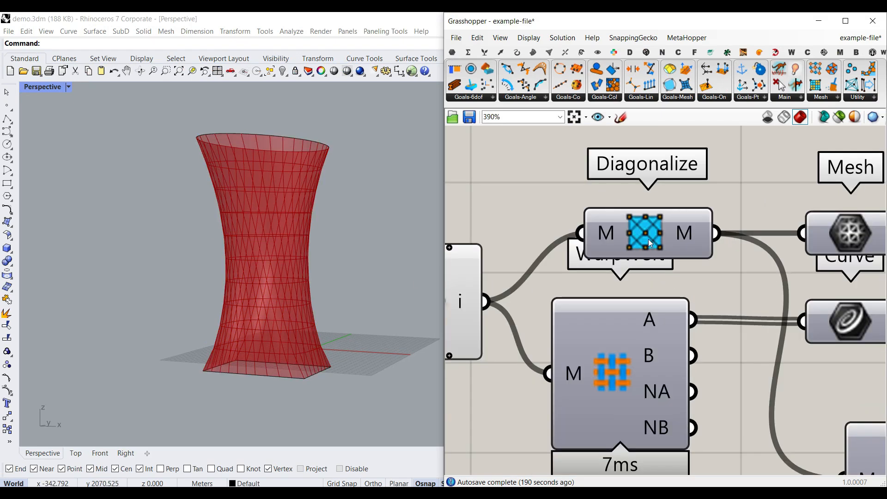
right_click(647, 232)
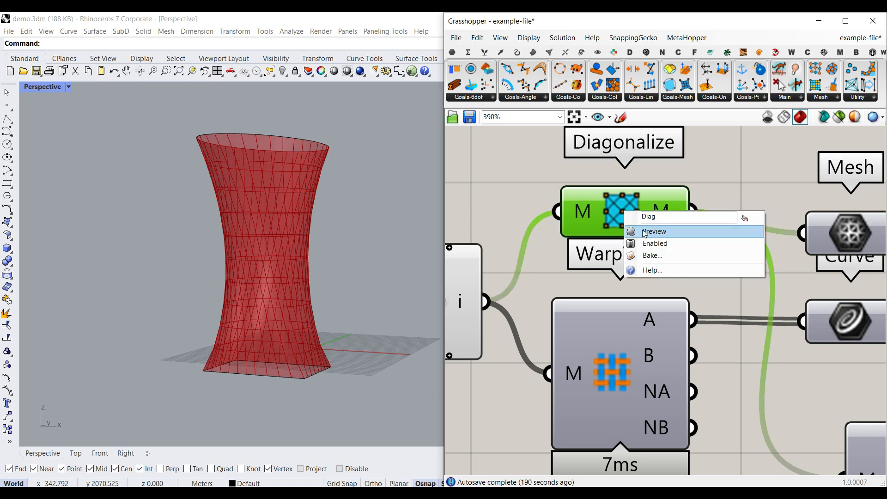
click(655, 231)
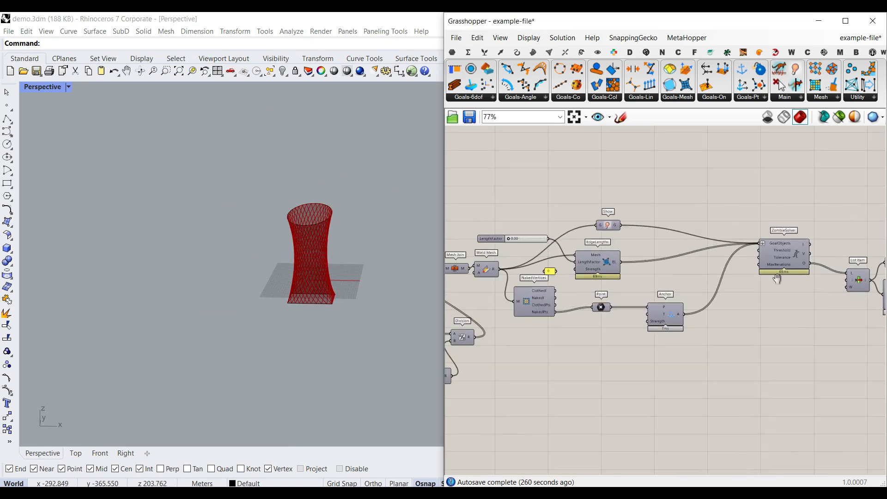
Zoom in and out to inspect the yellow diamond-lattice hyperboloid mesh preview.
scroll(down, 3)
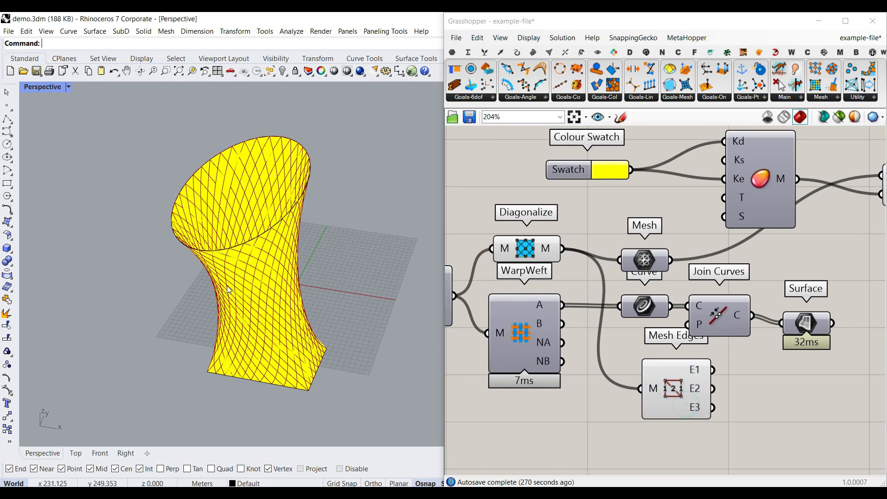
scroll(up, 3)
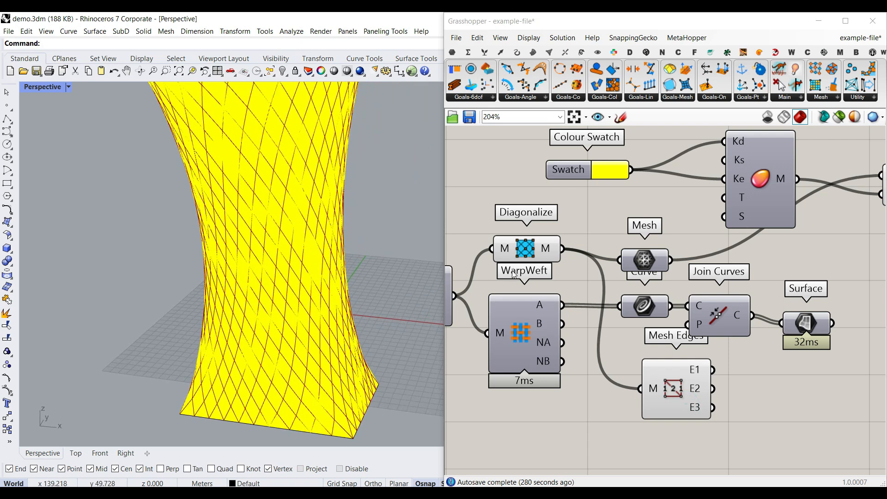
scroll(down, 3)
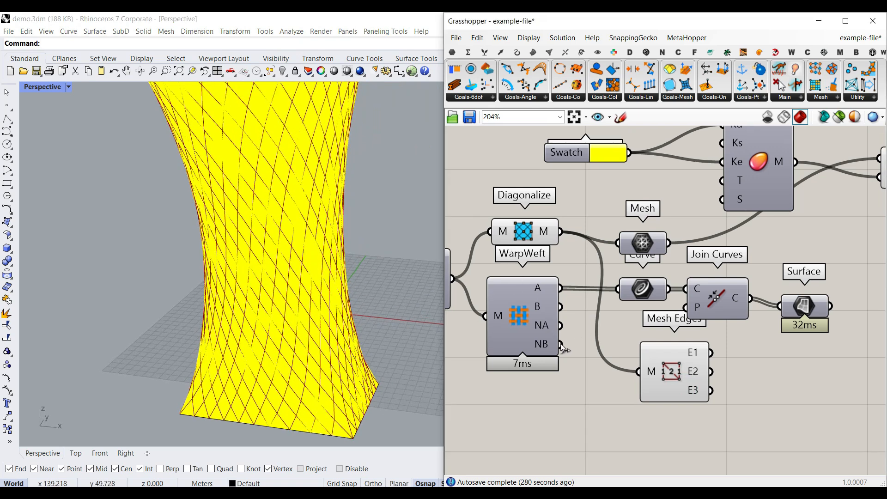
mouse_move(269, 332)
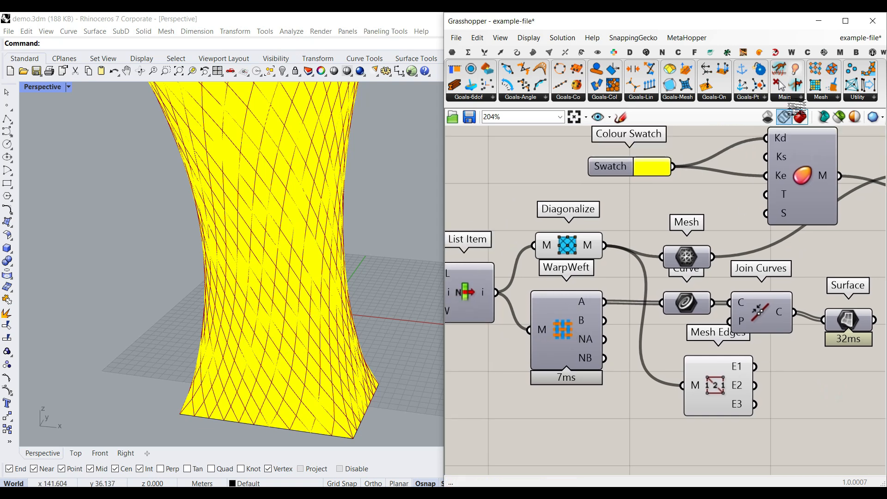
Enable Preview on the Surface component so green cap surfaces show with the yellow tower.
click(823, 86)
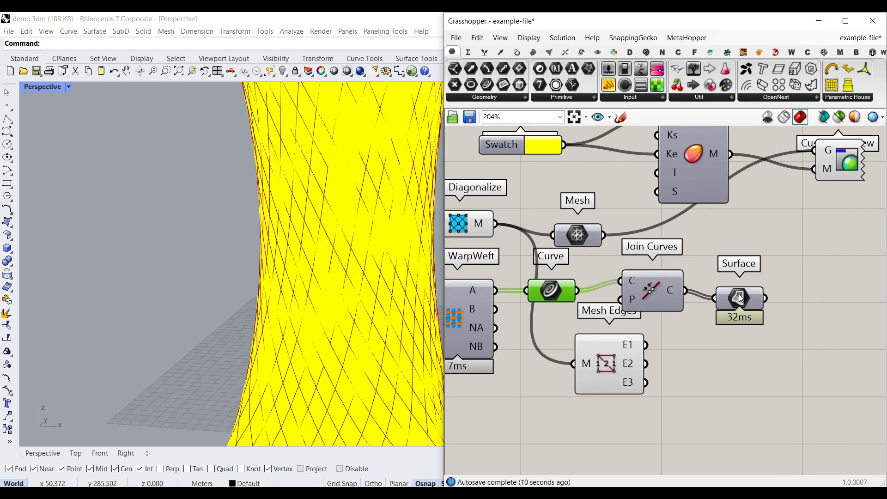
right_click(738, 298)
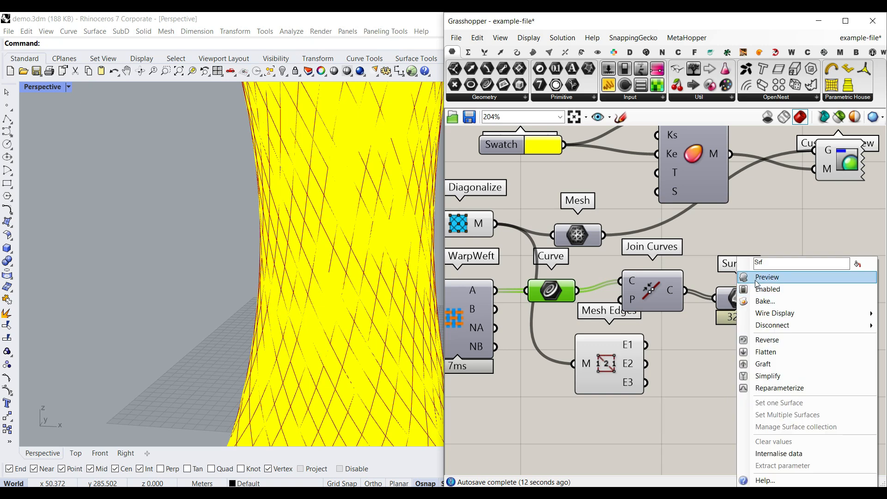
click(767, 277)
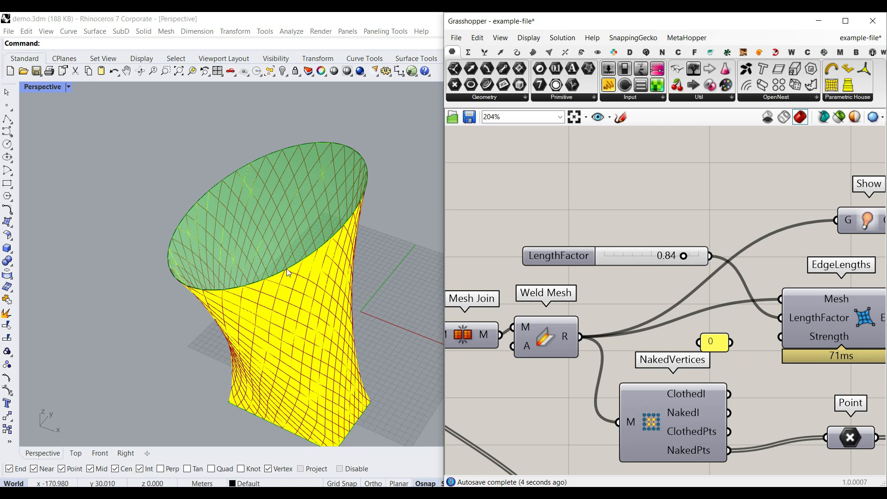
mouse_move(683, 256)
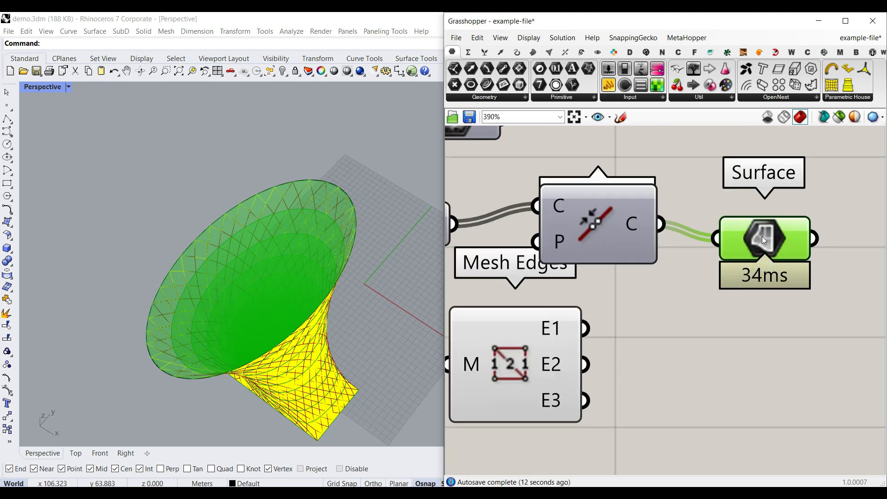
mouse_move(772, 242)
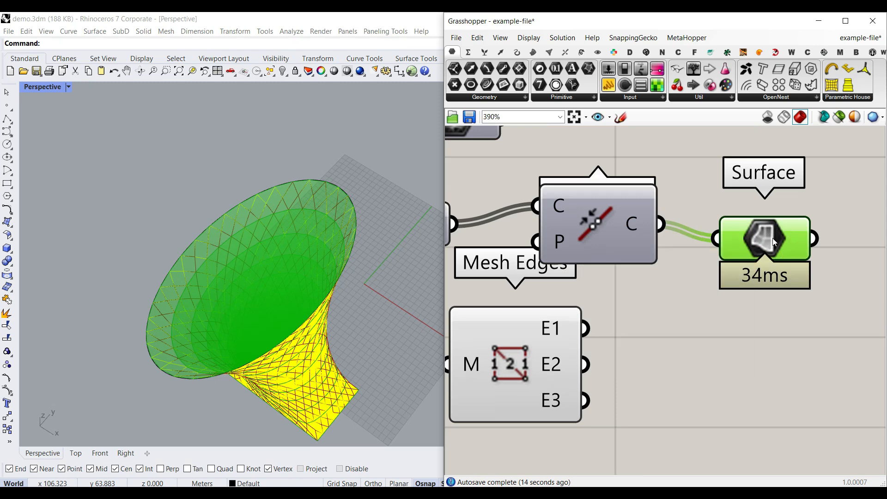
Bake the Surface component's green cap into Rhino with default attributes.
double_click(764, 238)
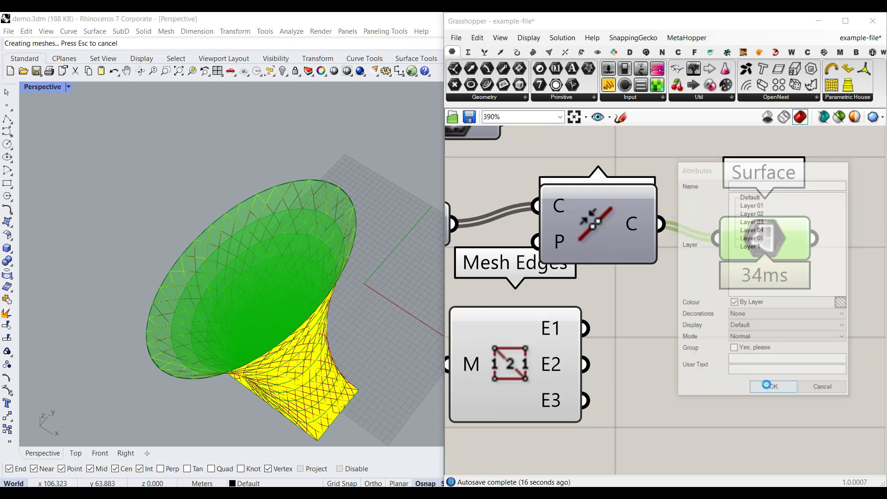
click(773, 386)
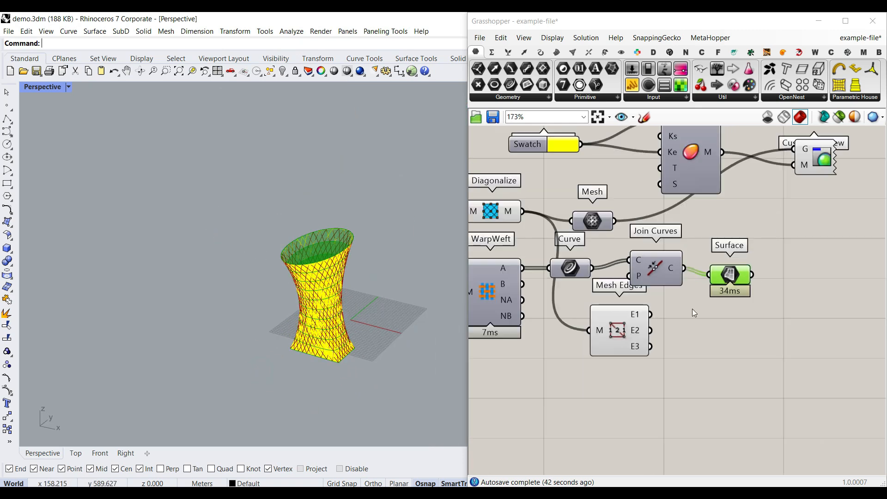
scroll(down, 3)
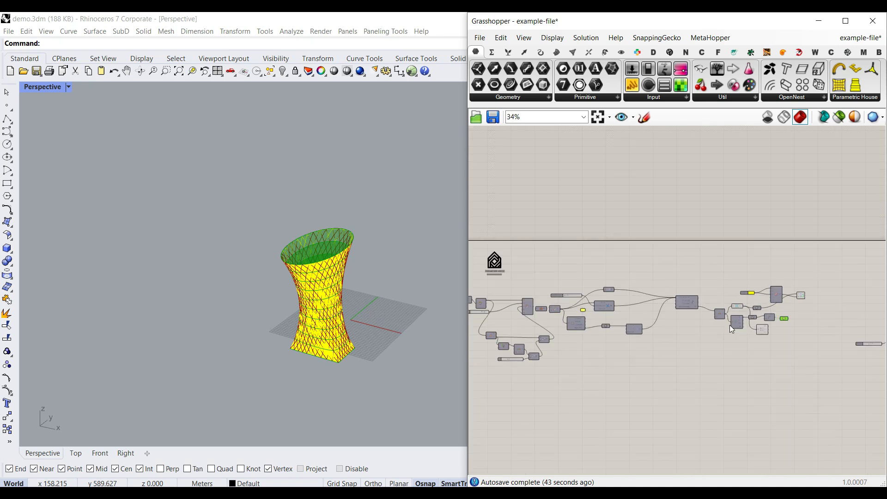
scroll(up, 3)
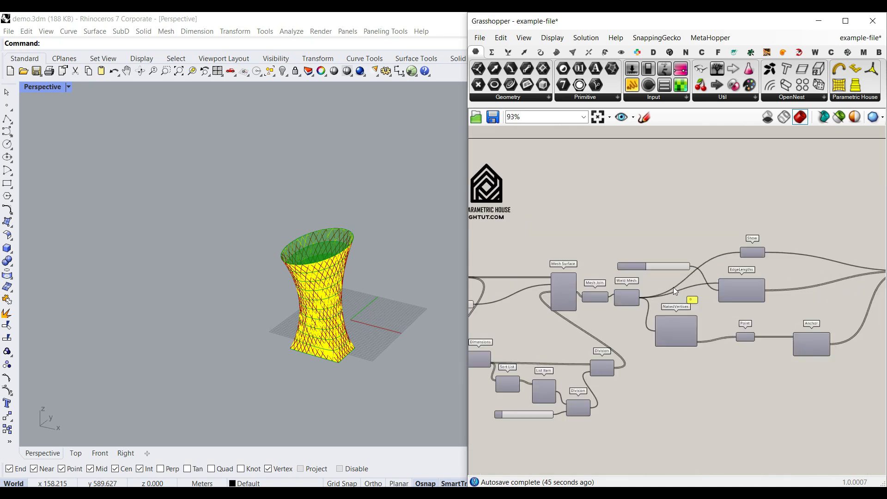
scroll(up, 3)
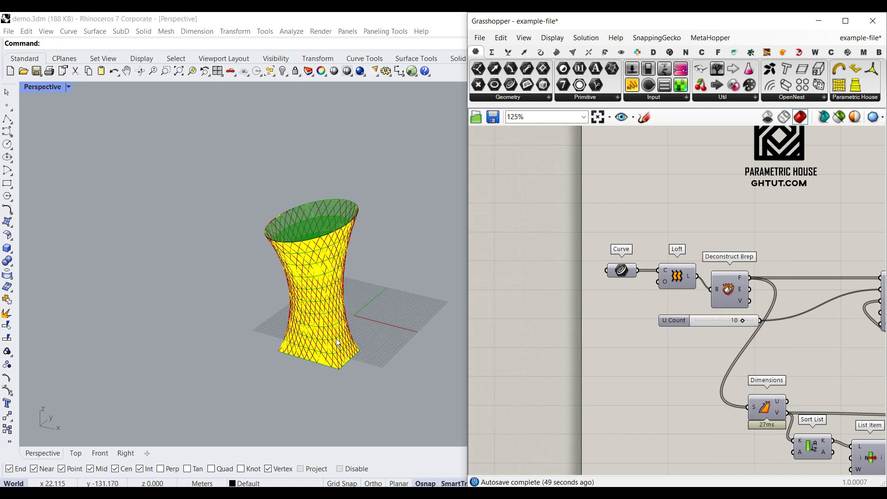
mouse_move(333, 308)
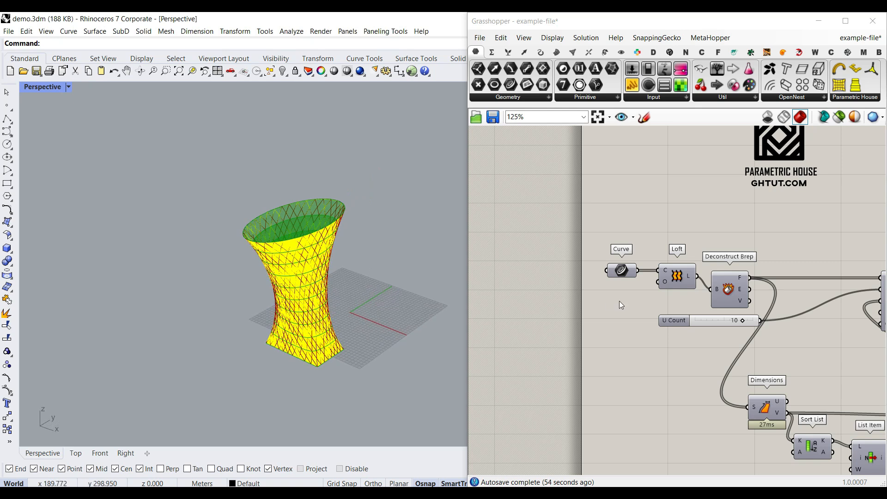
scroll(up, 3)
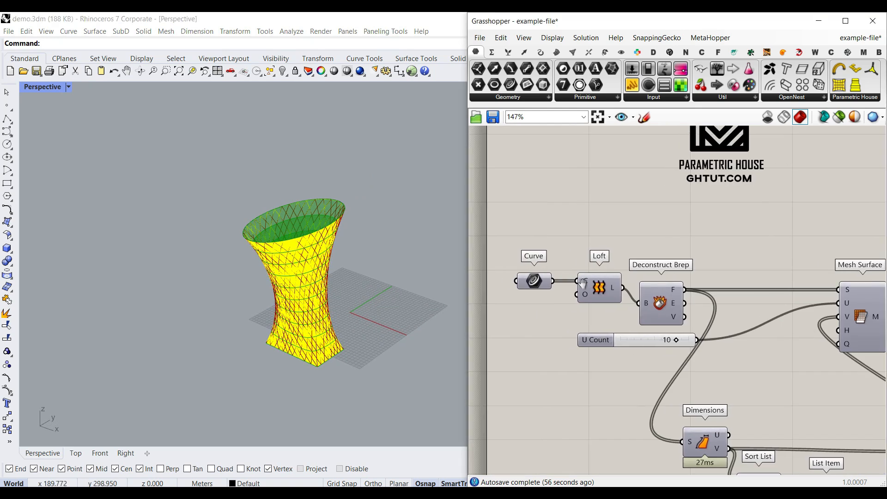